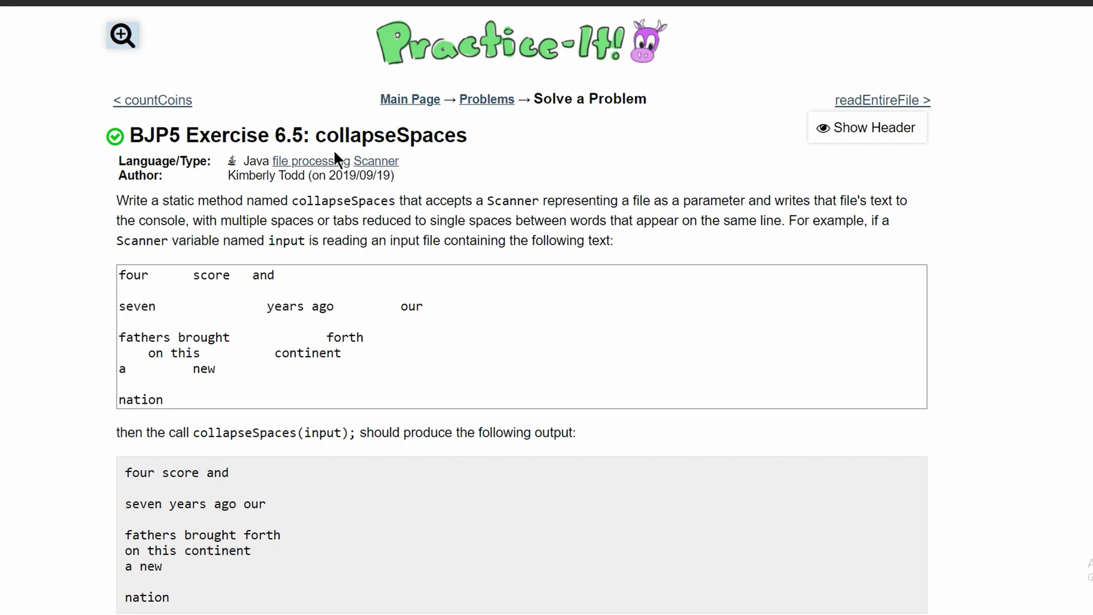
mouse_move(198, 217)
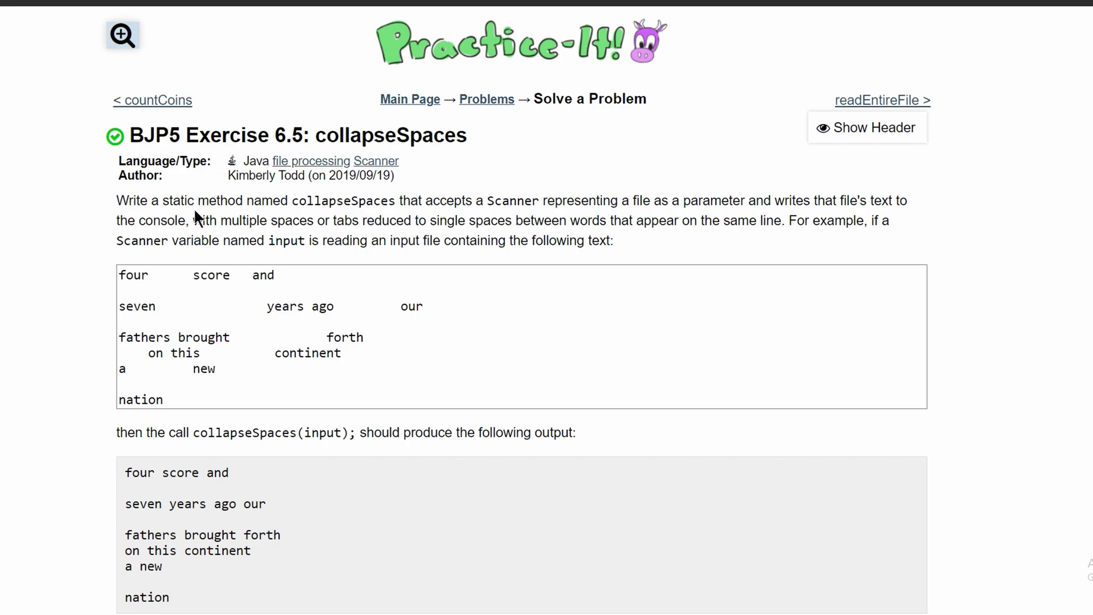
- Read the collapseSpaces problem description, highlighting the method name and the expected single-spaced output
double_click(343, 201)
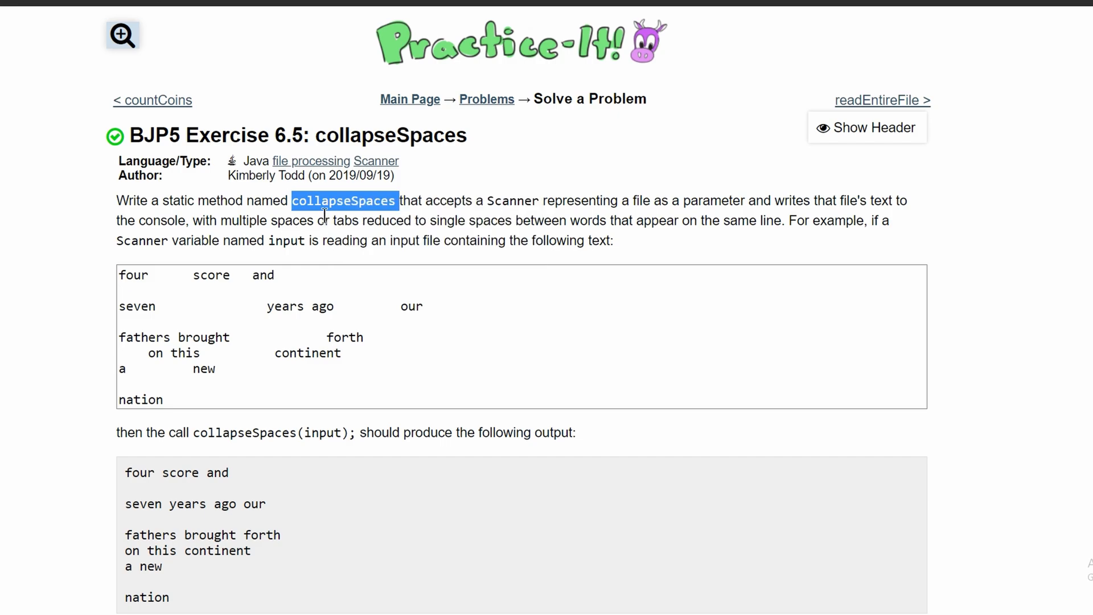
mouse_move(521, 224)
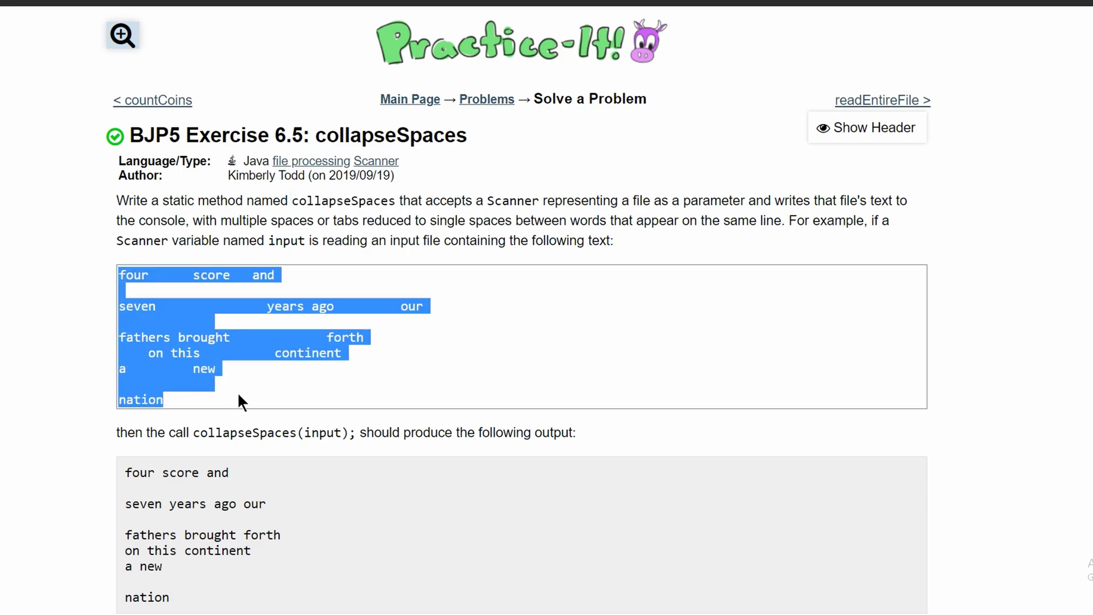
scroll(down, 3)
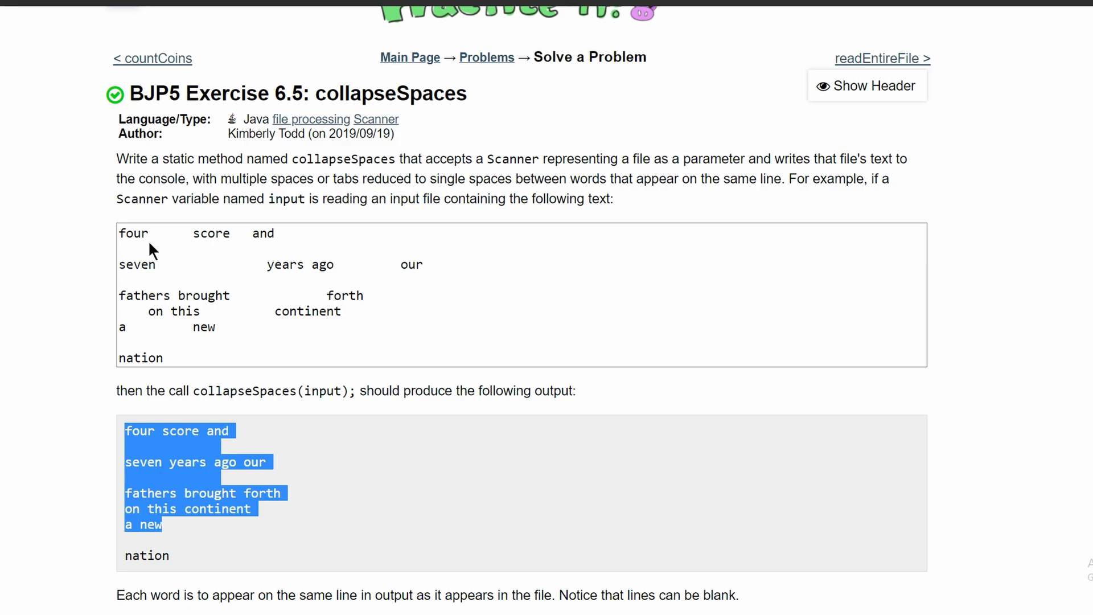
click(232, 259)
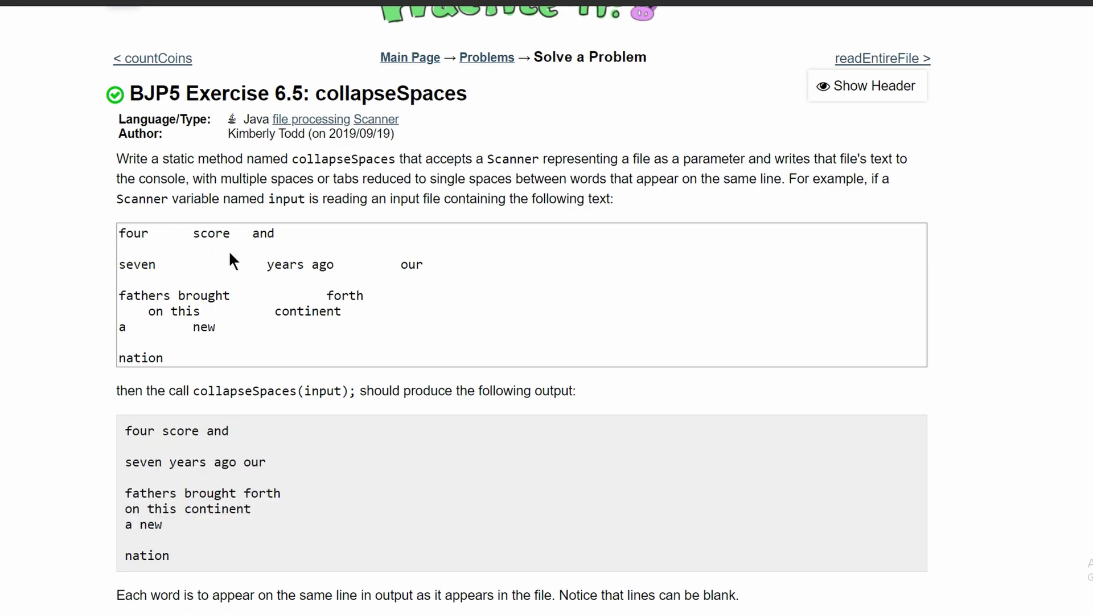
scroll(down, 3)
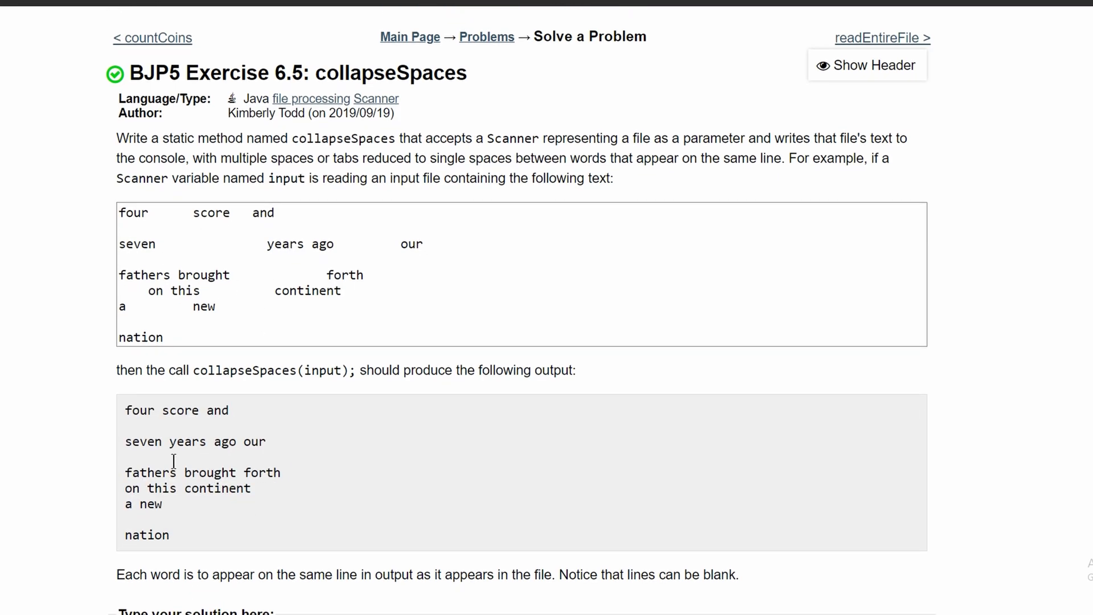
drag(124, 410, 209, 535)
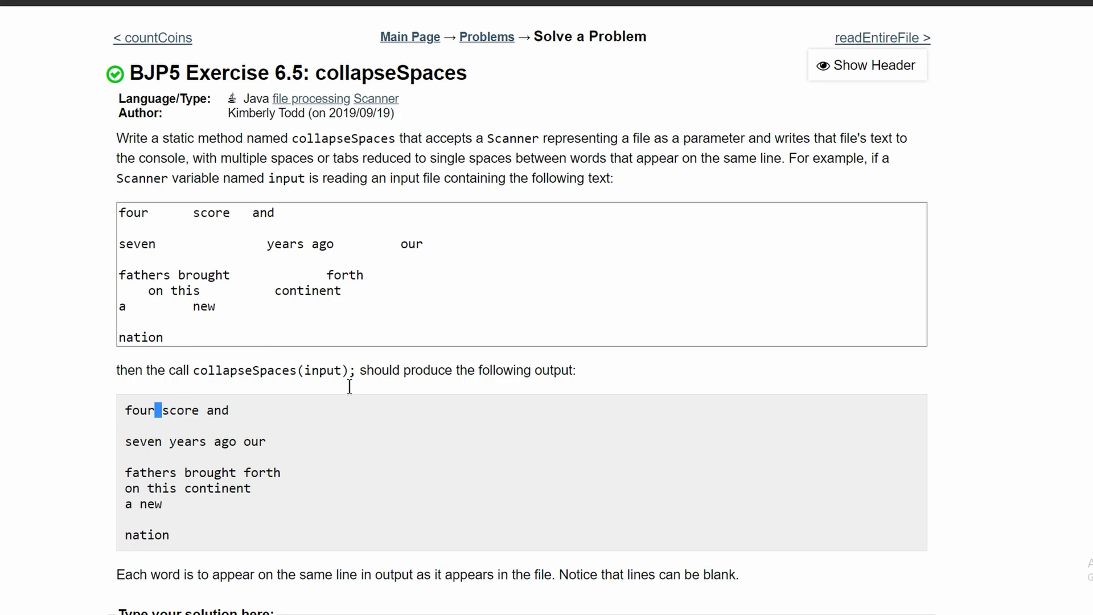
scroll(down, 3)
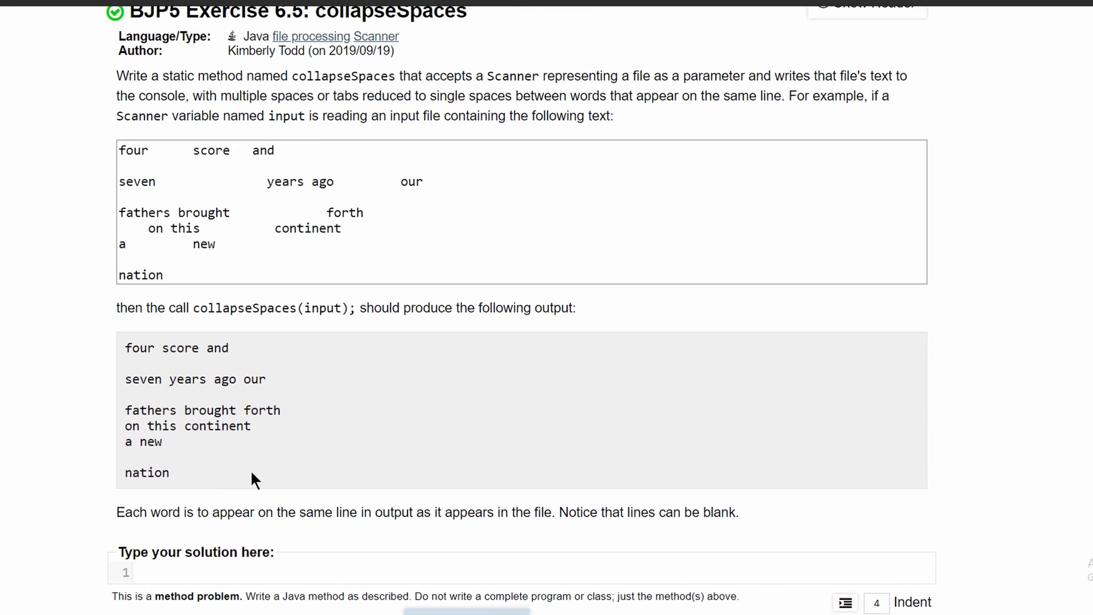
- Type the header public static void collapseSpaces() with its braces into the solution editor
text(public s)
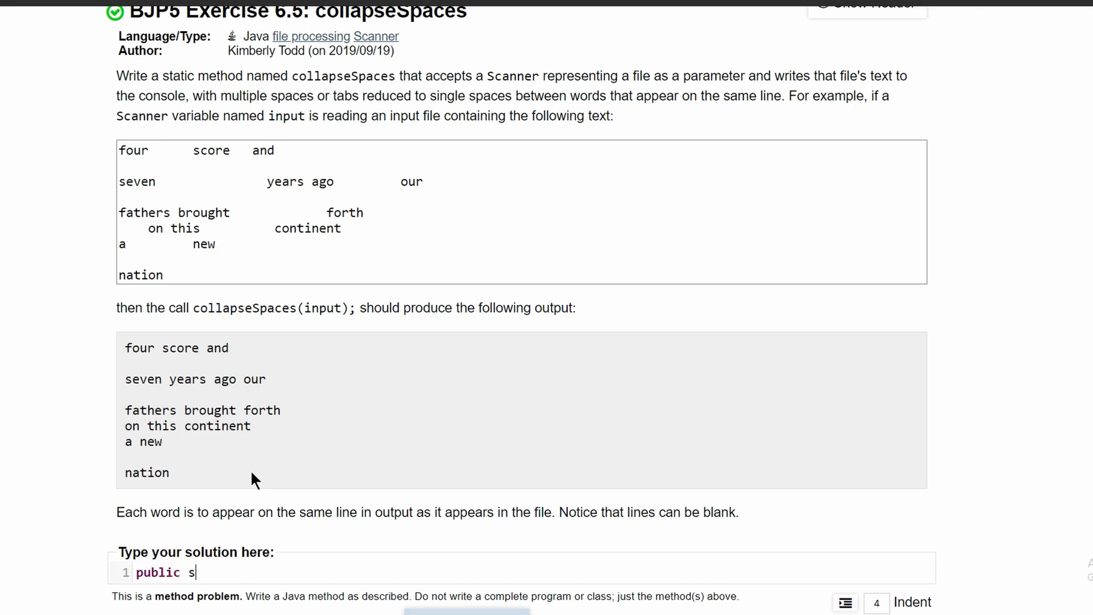
text(tatic void)
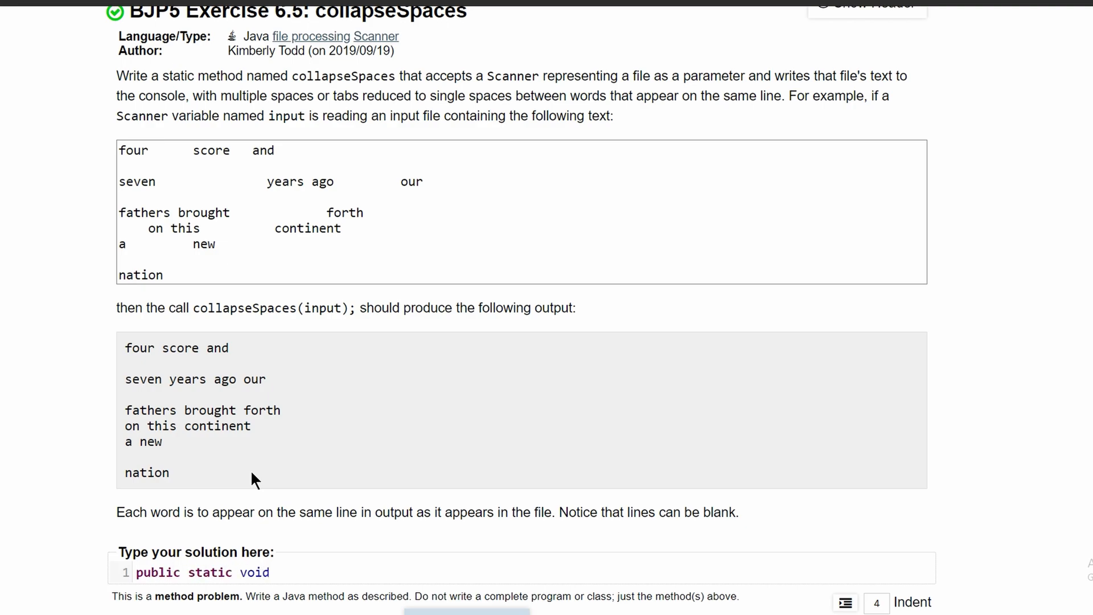
text(collapseSpaces(){)
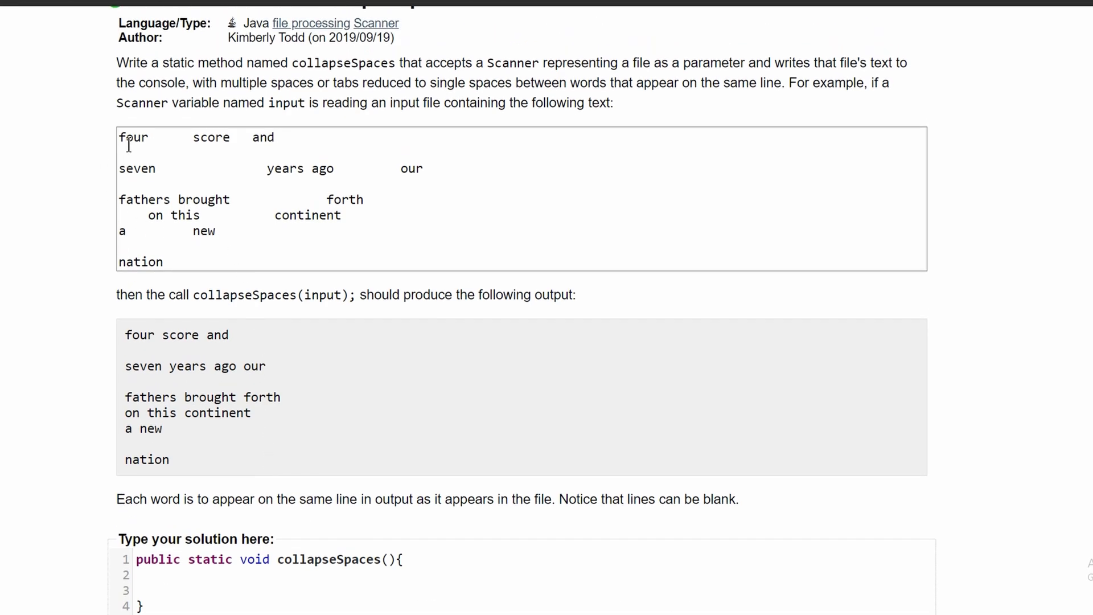
double_click(137, 168)
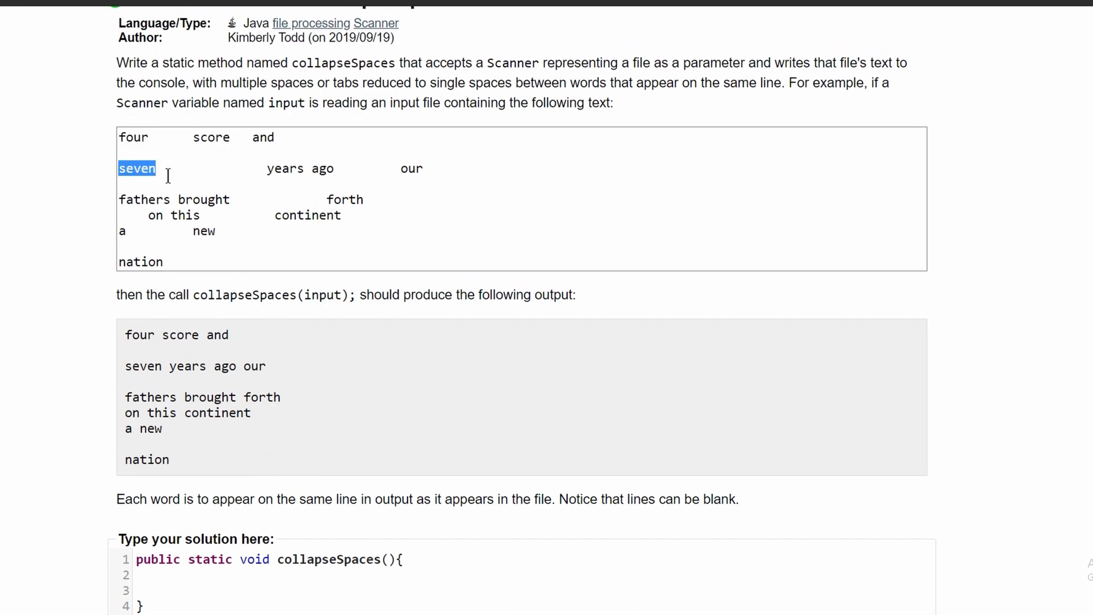
drag(167, 167, 411, 167)
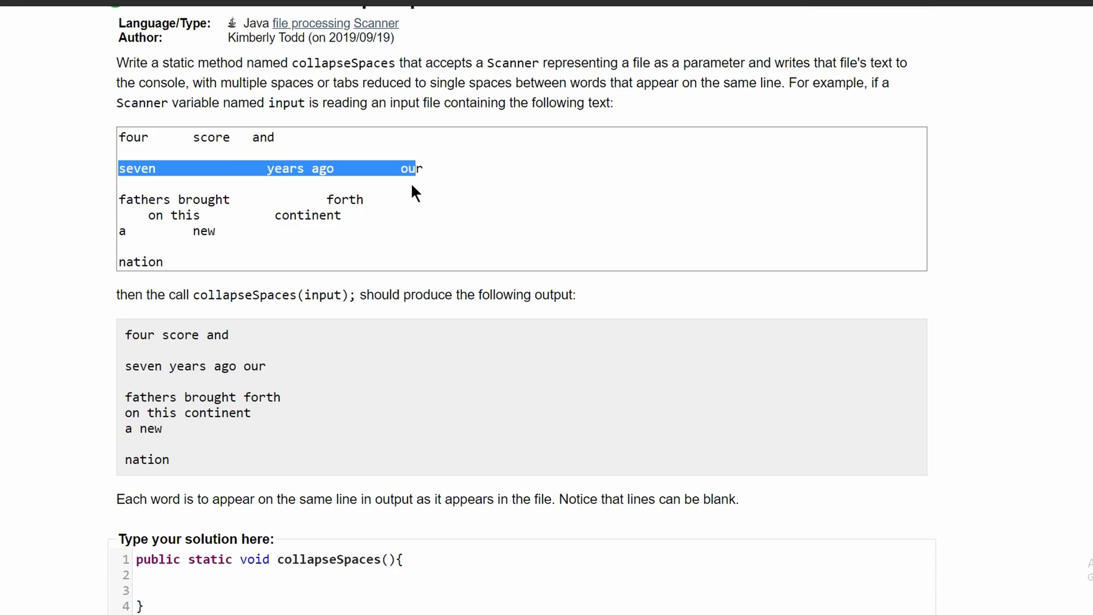
mouse_move(165, 150)
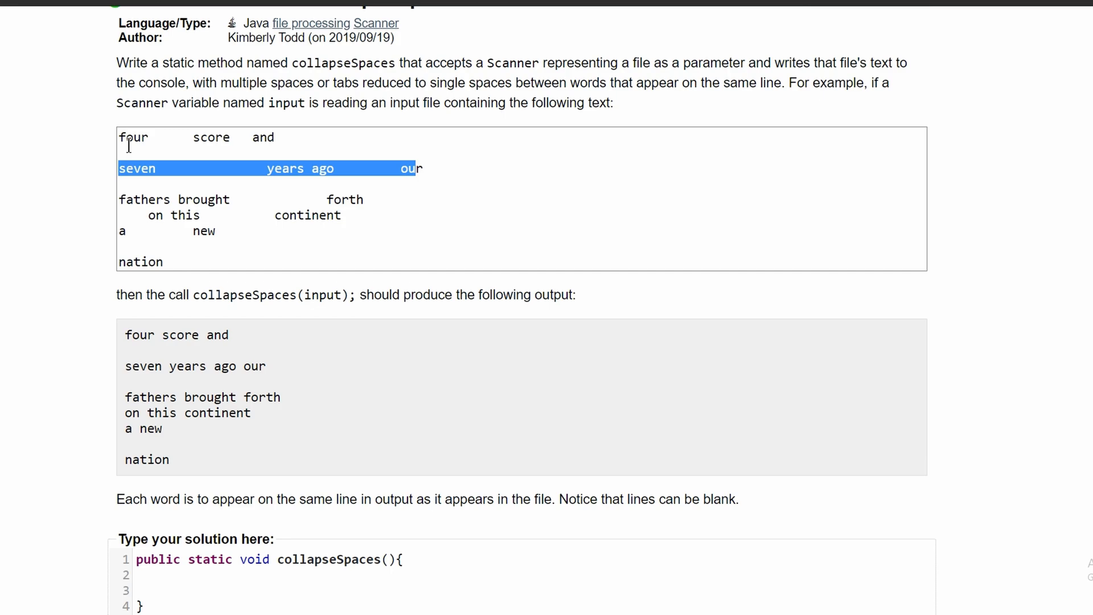
double_click(132, 138)
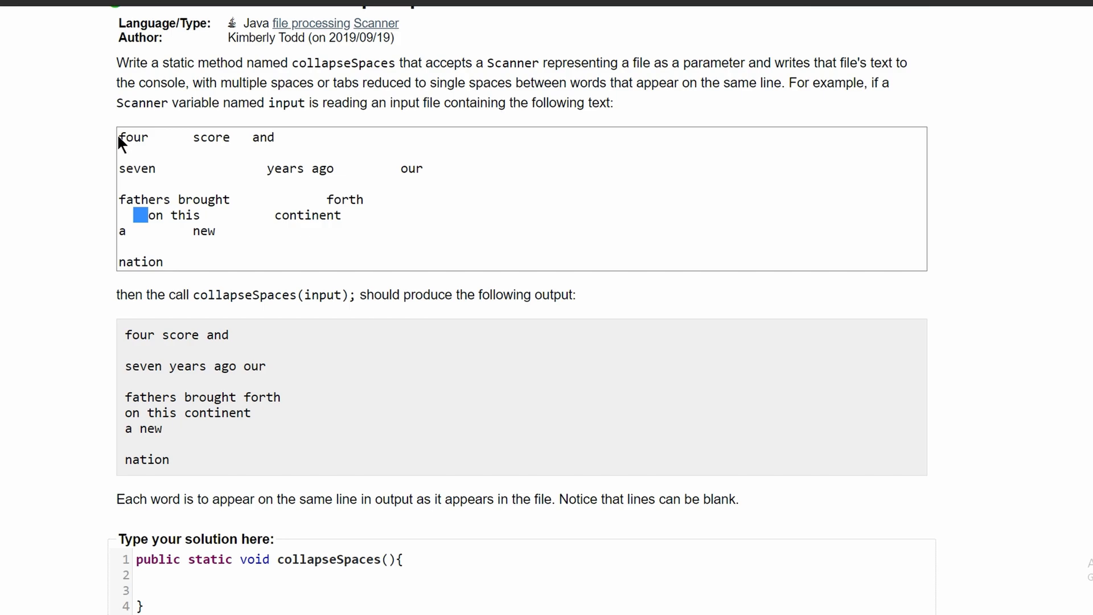
drag(119, 137, 274, 138)
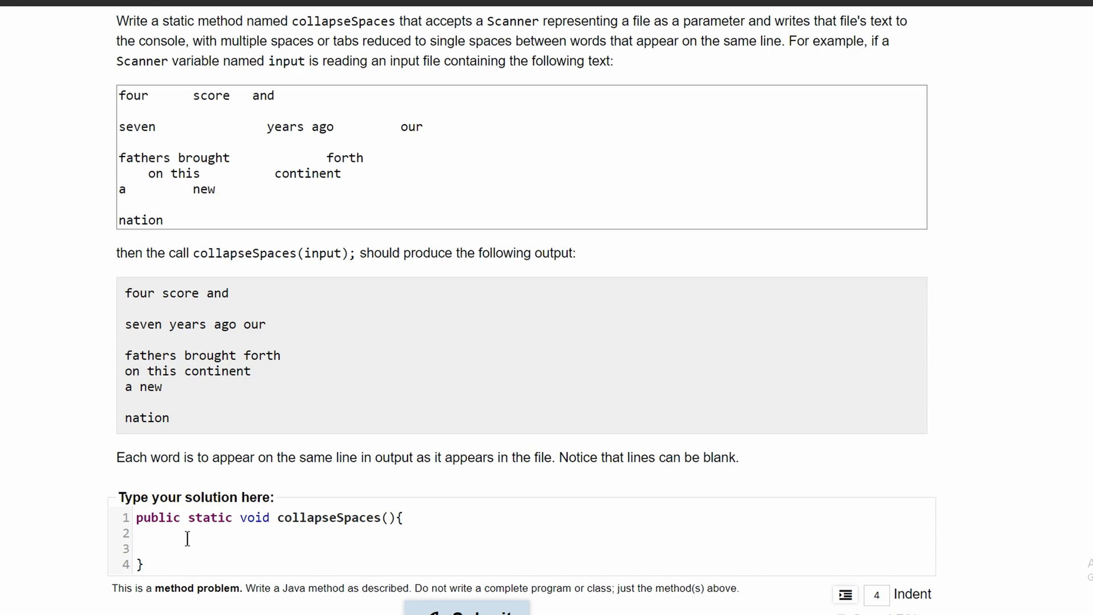
- Add a while(scan.hasNextLine()) loop and the Scanner scan parameter to collapseSpaces
text(wh)
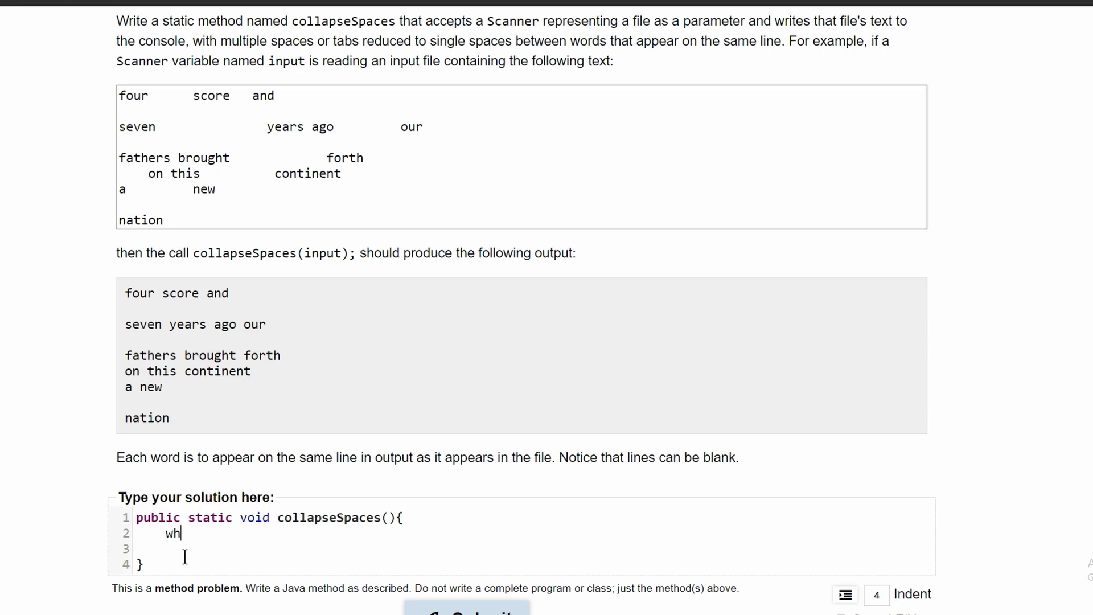
text(ile())
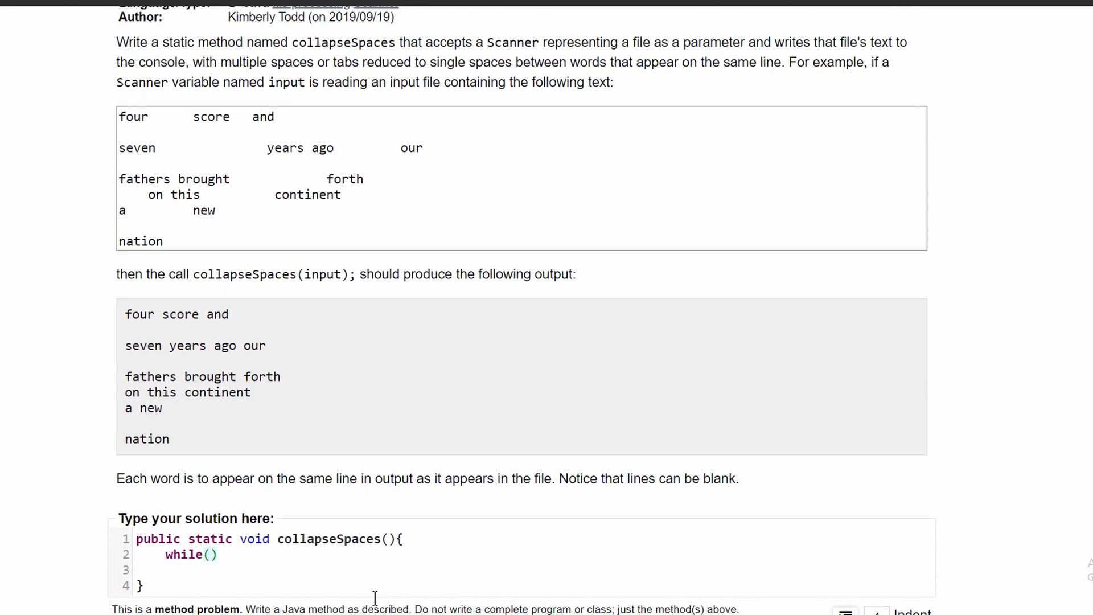
text(Scanner)
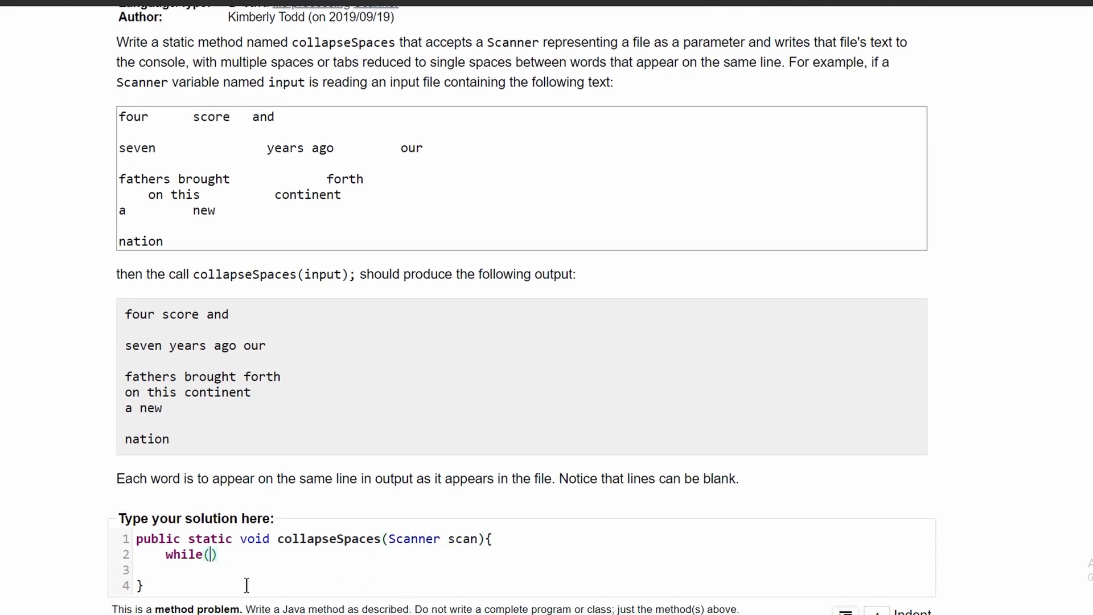
text(scan.has)
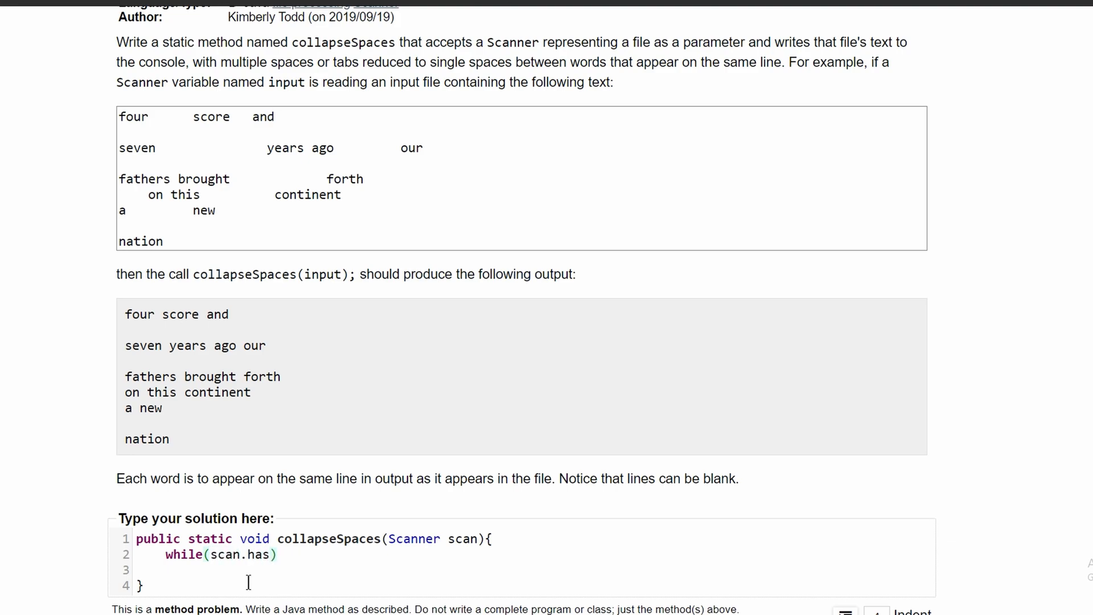
text(NextLine())
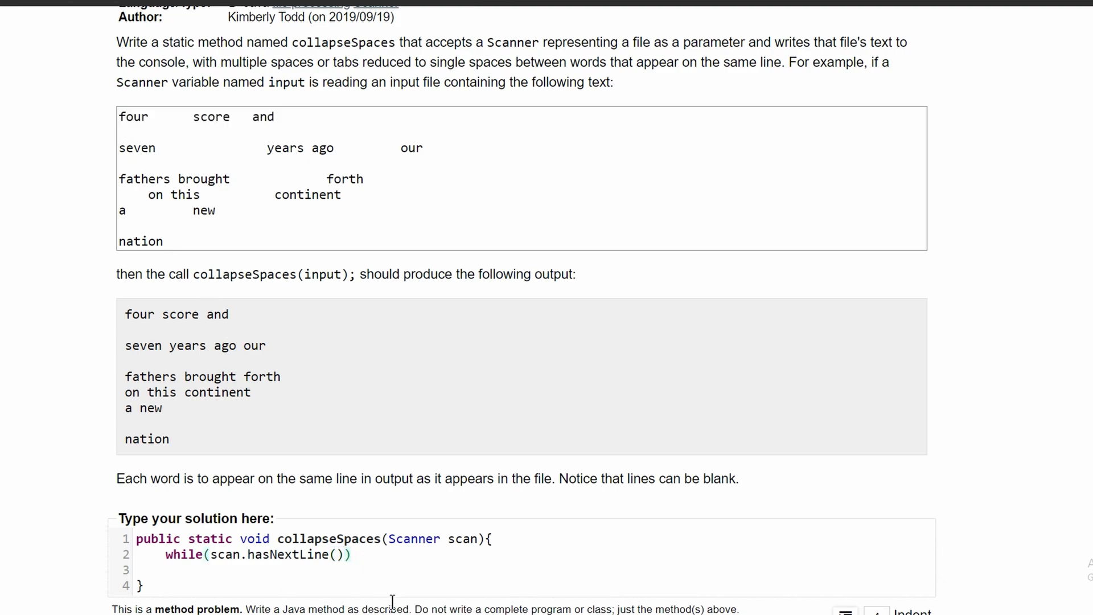
text({)
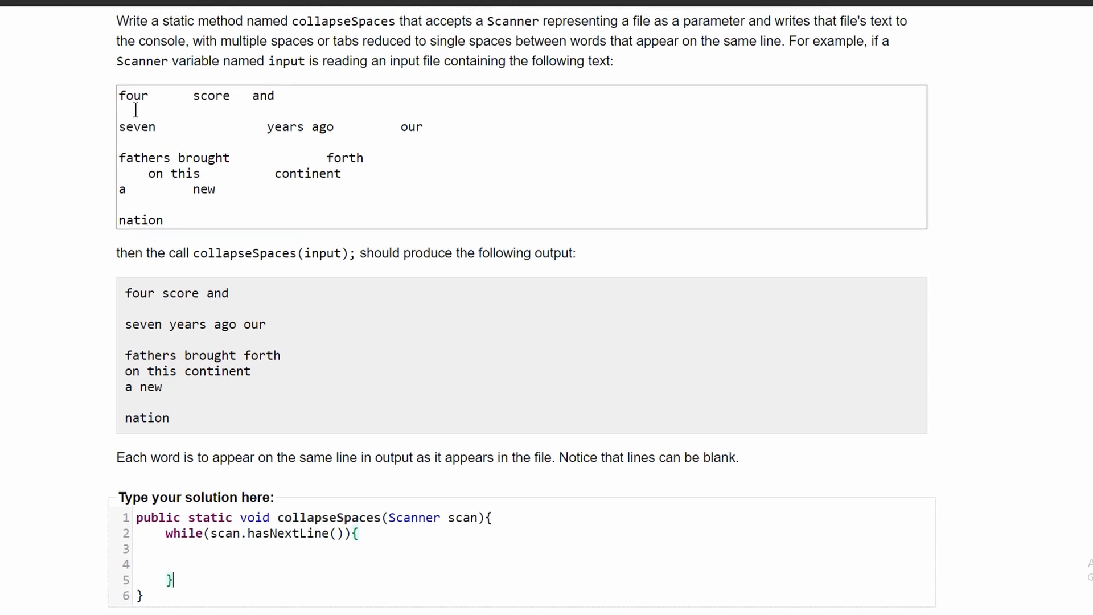
- Read each line inside the loop with String temp = scan.nextLine();
drag(119, 96, 275, 96)
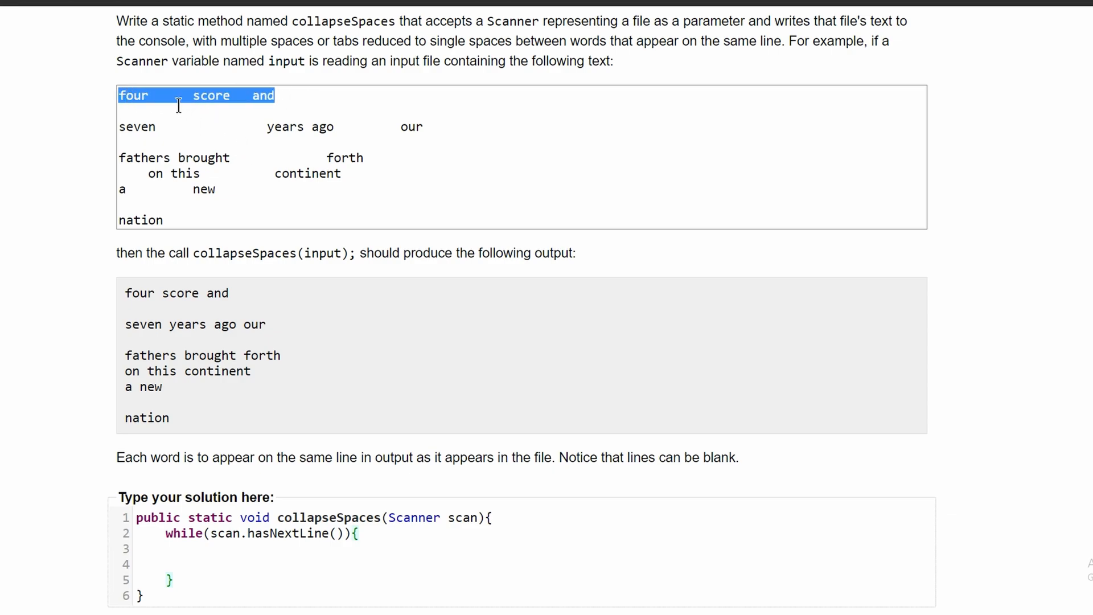
mouse_move(243, 124)
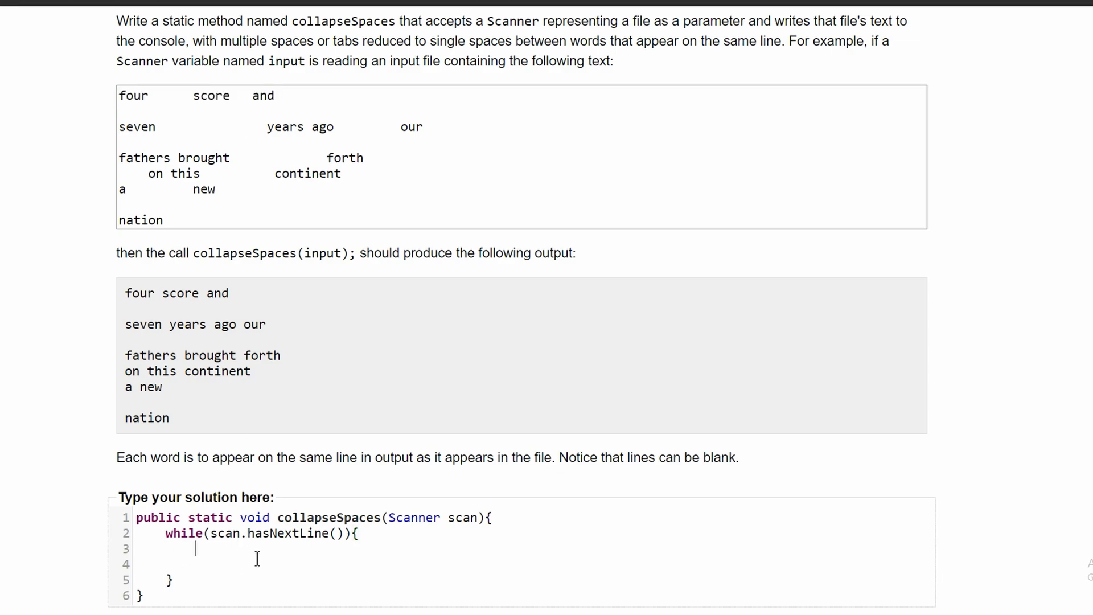
text(st)
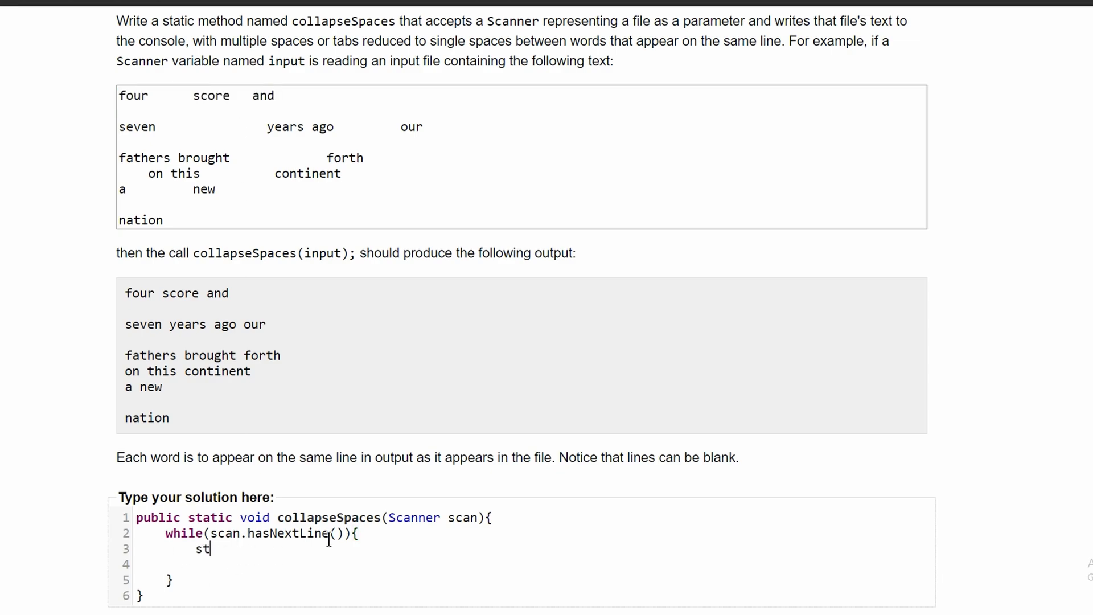
key(Backspace)
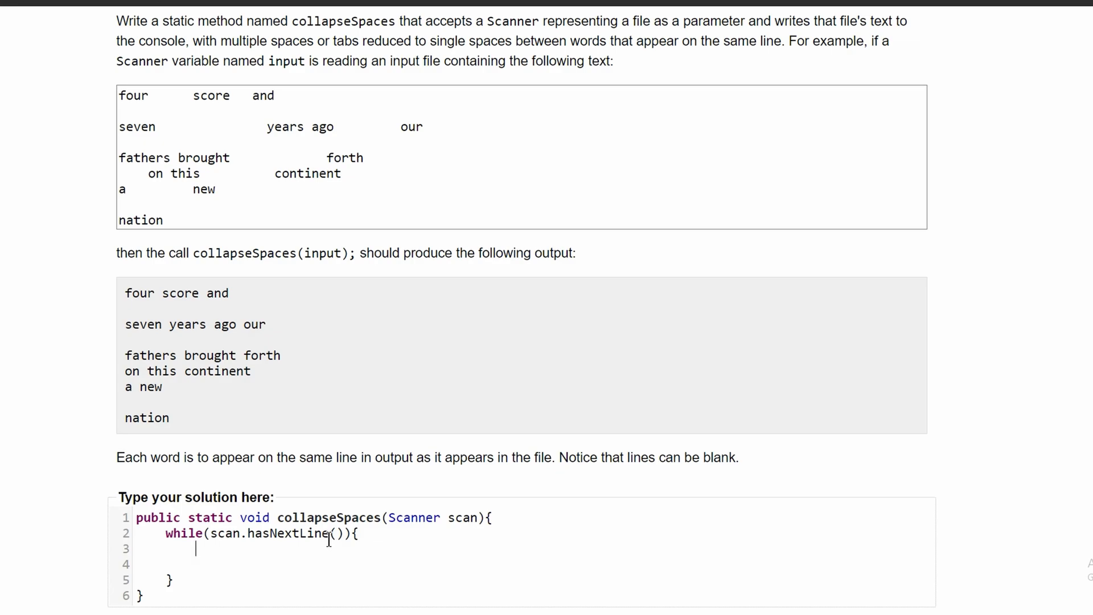
text(String temp)
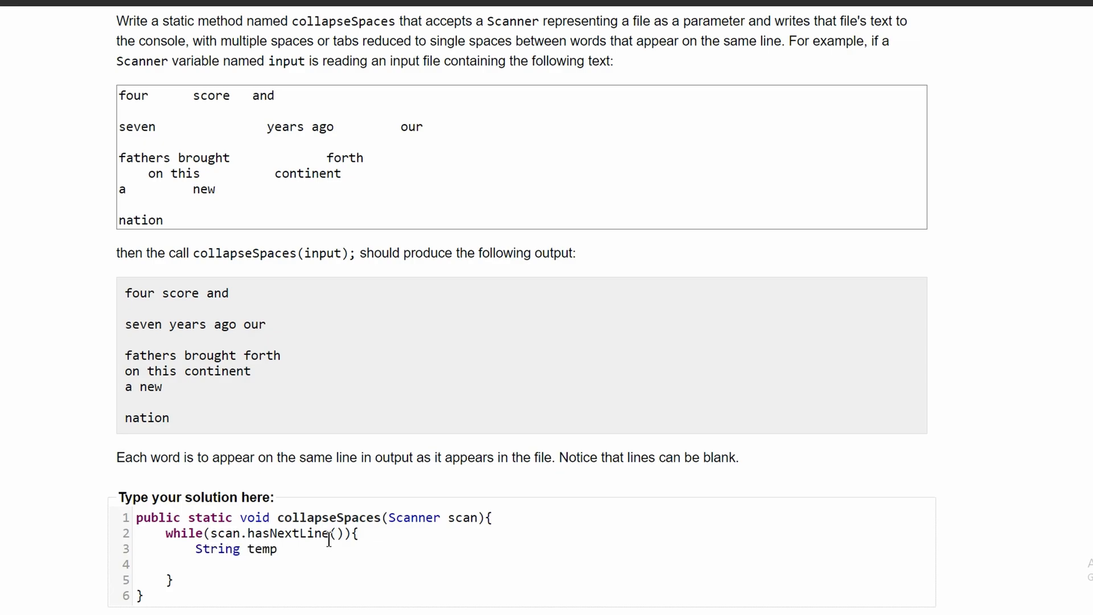
mouse_move(286, 554)
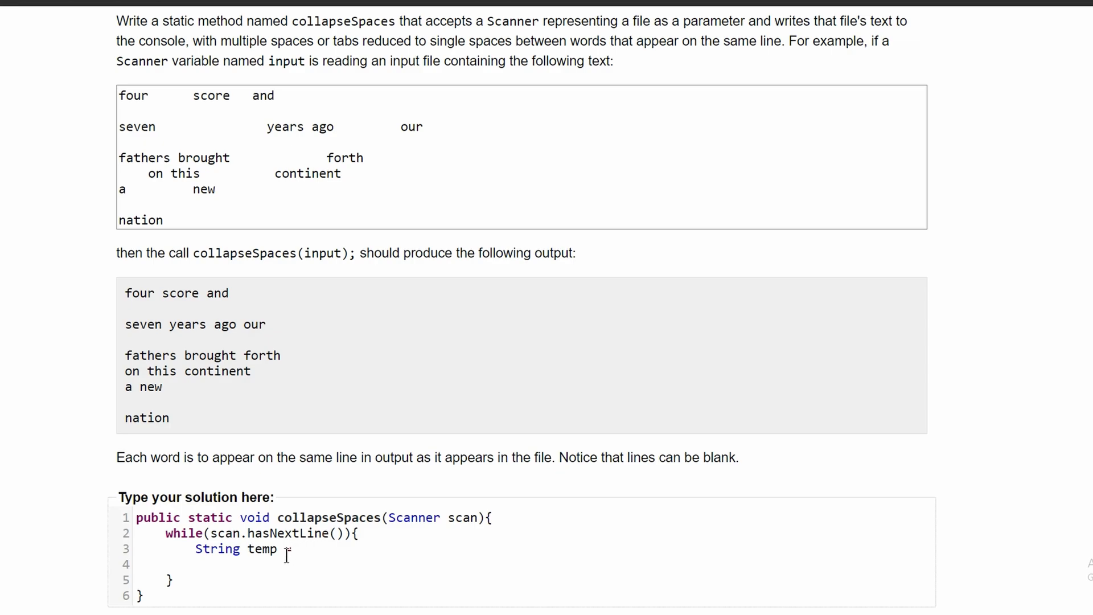
text(= scan,)
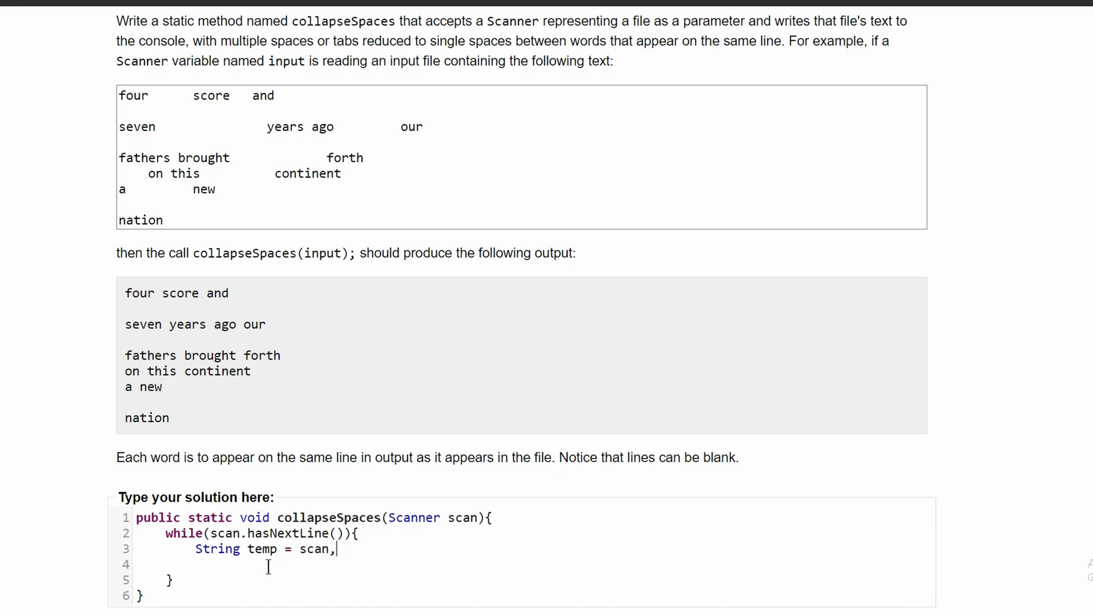
text(nextLine*)
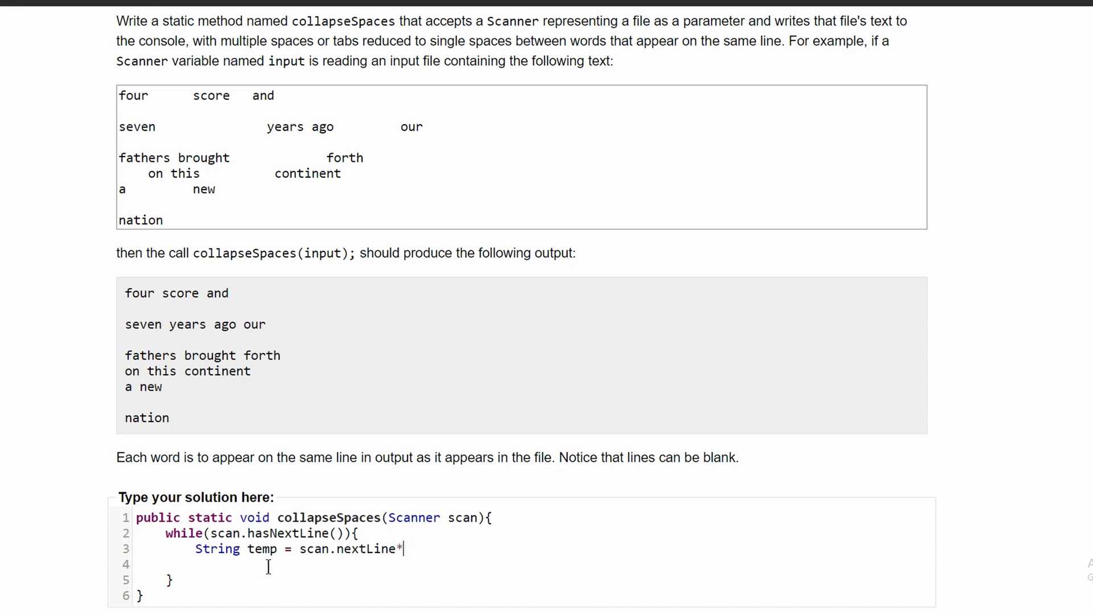
text(();)
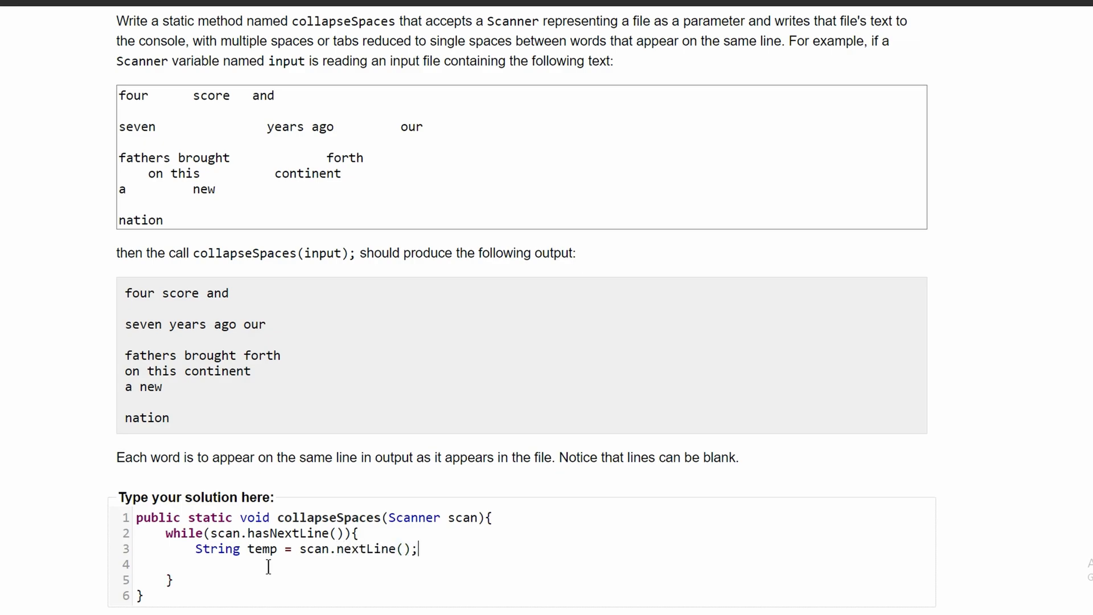
- Declare Scanner line = new Scanner(temp); to read tokens from the current line
drag(119, 95, 273, 96)
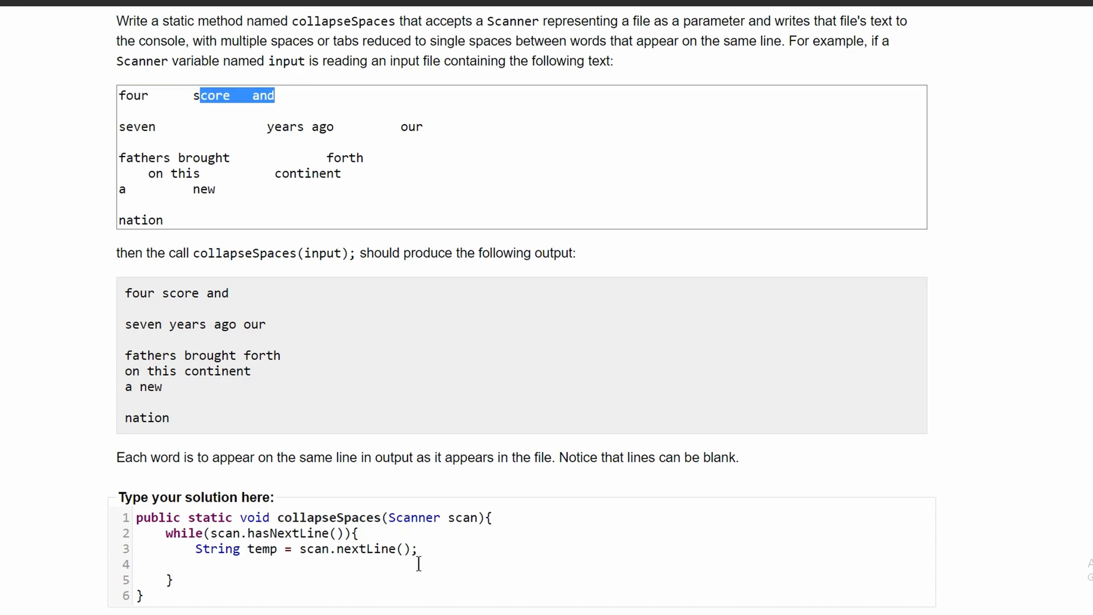
text(Scanner)
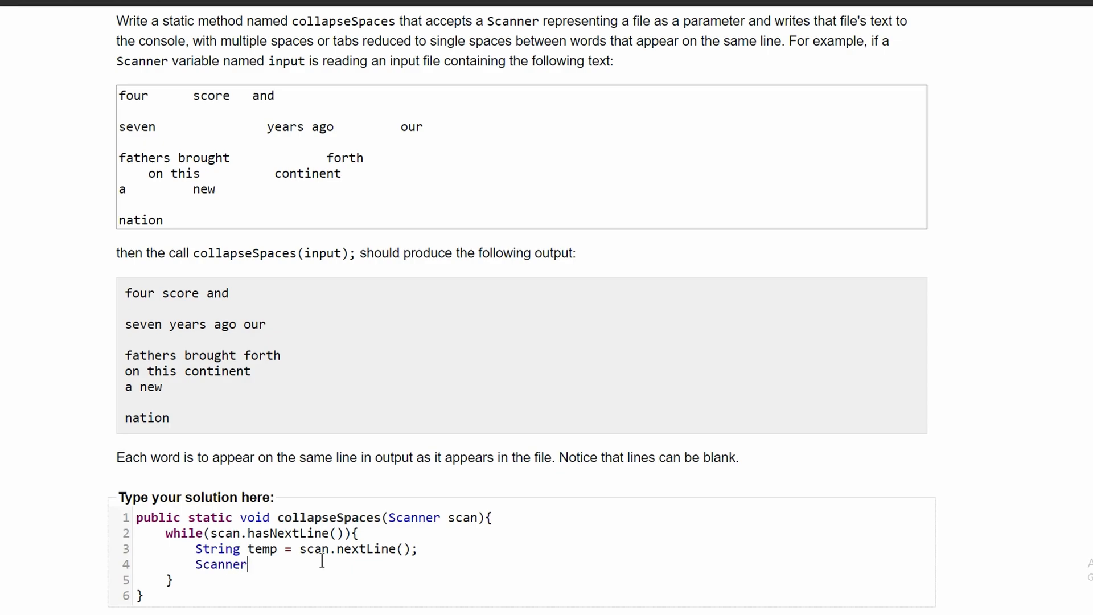
drag(118, 95, 242, 96)
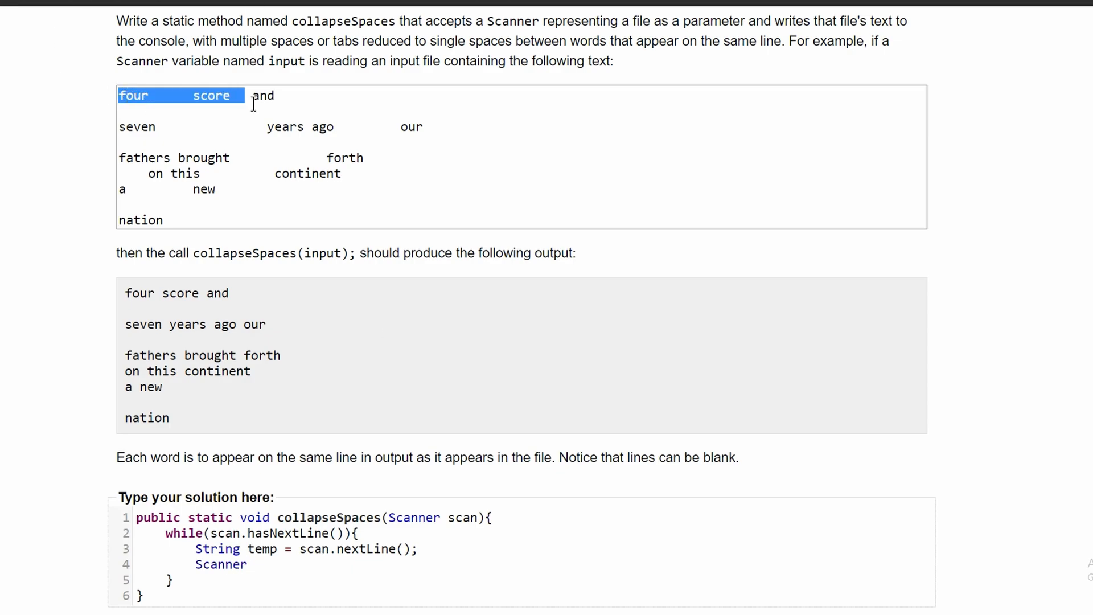
text(sca)
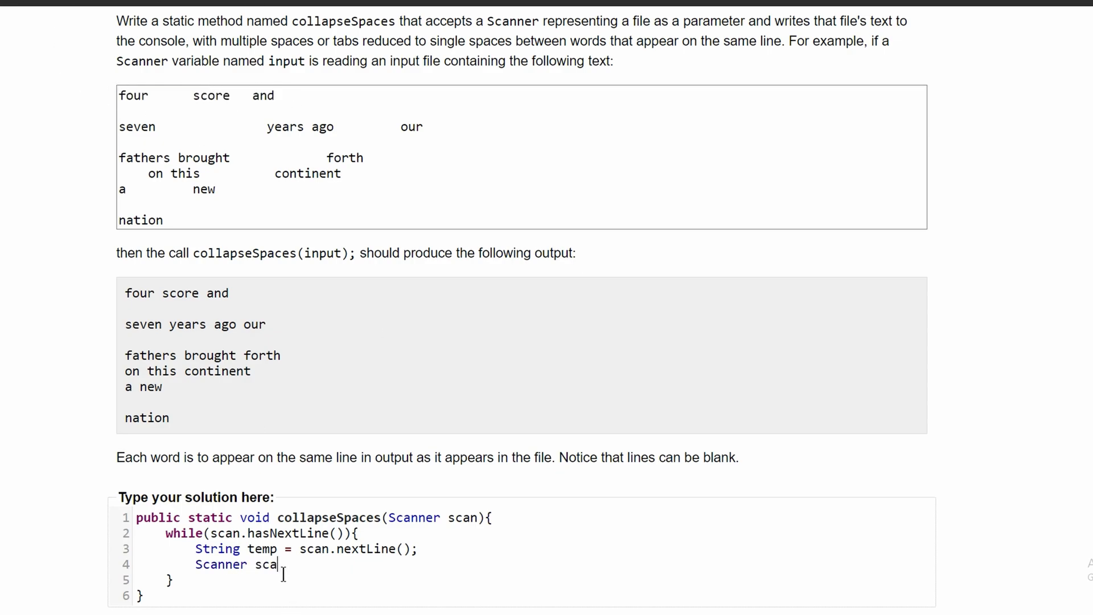
key(Backspace)
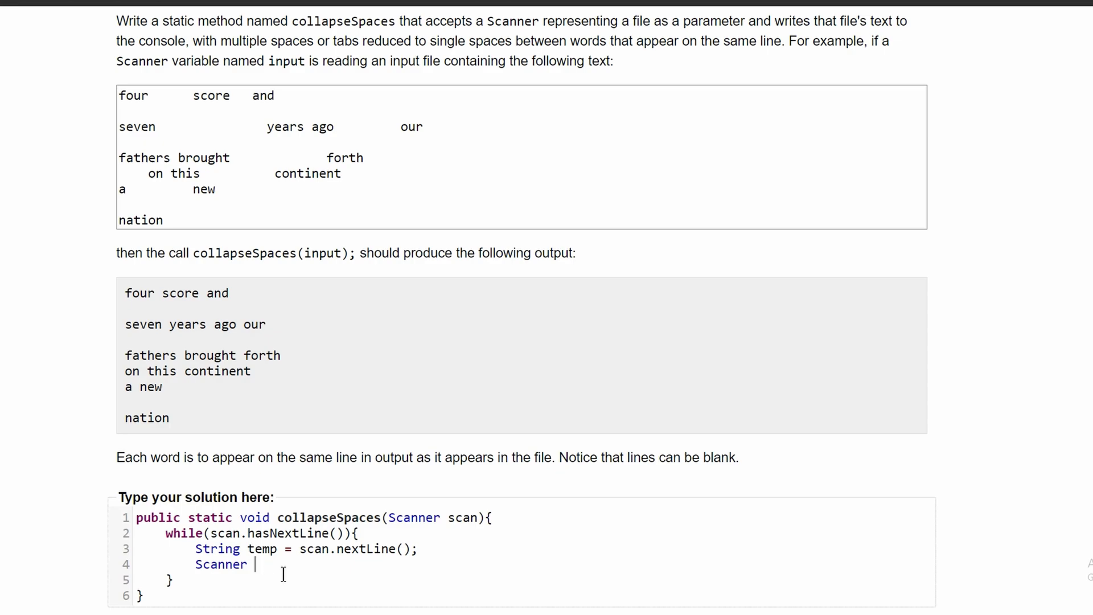
text(read)
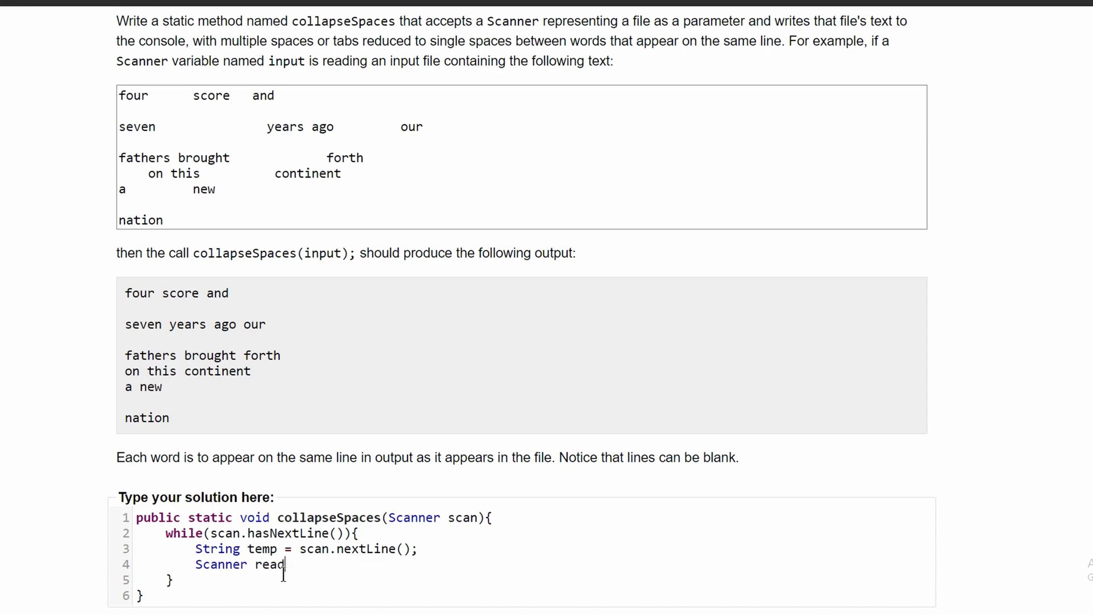
text(line)
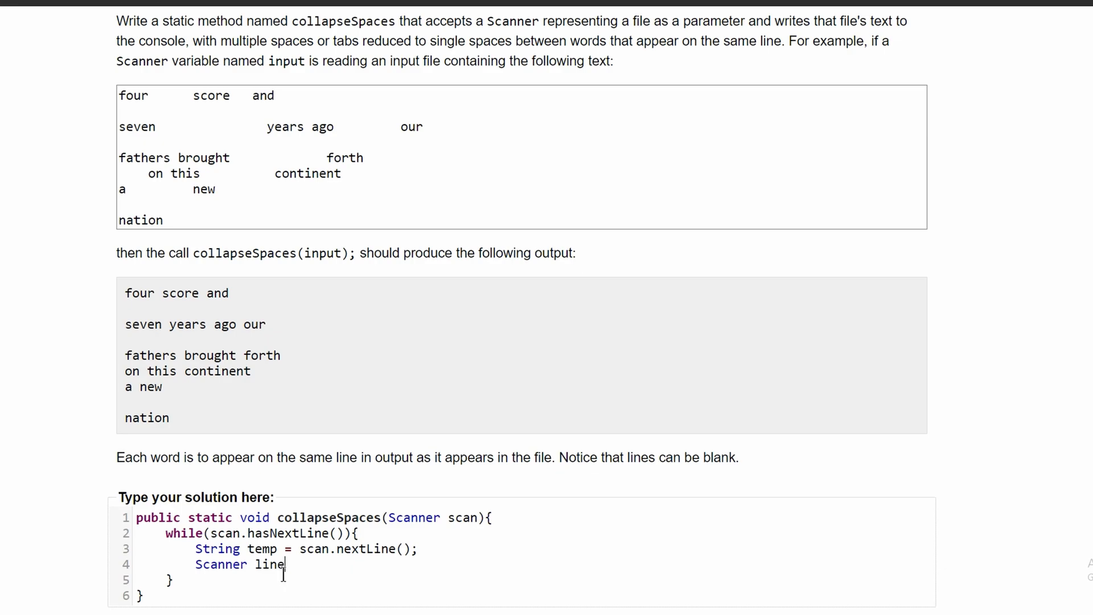
text(=)
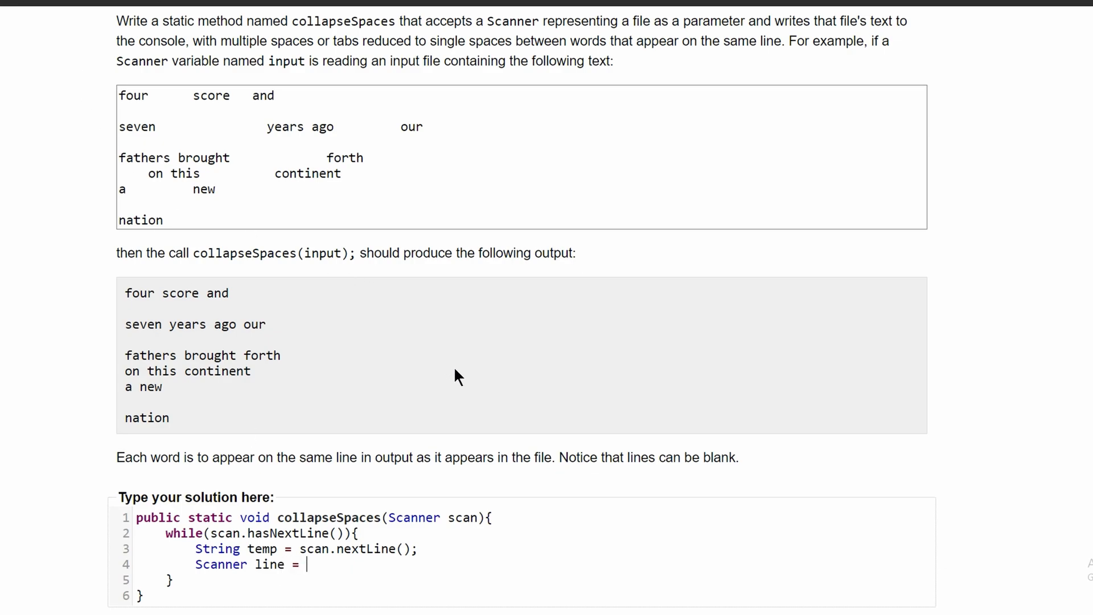
text(new Scan)
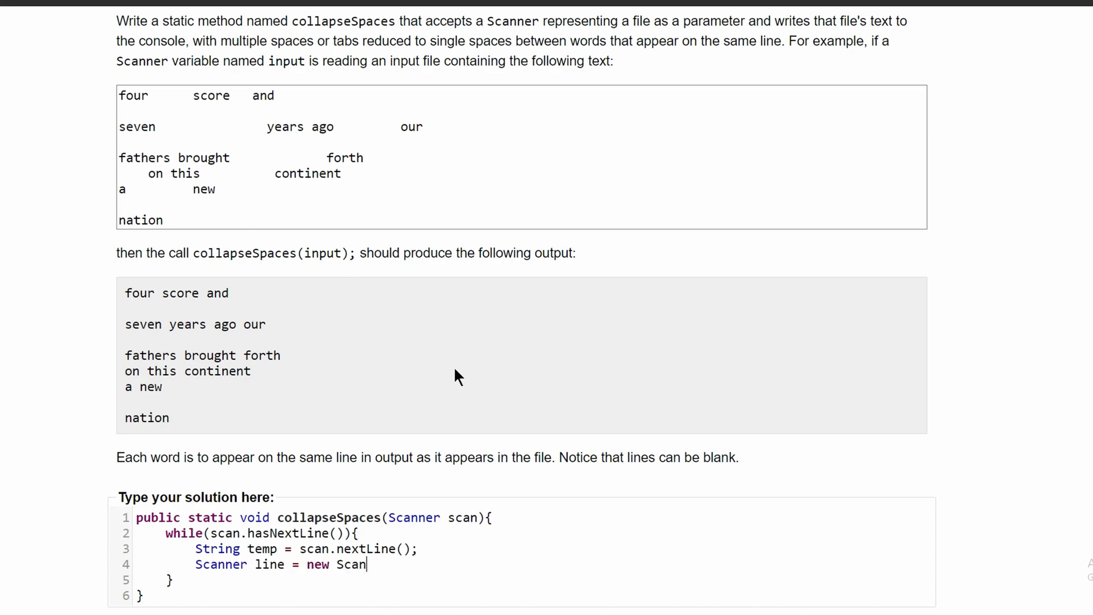
text(ner();)
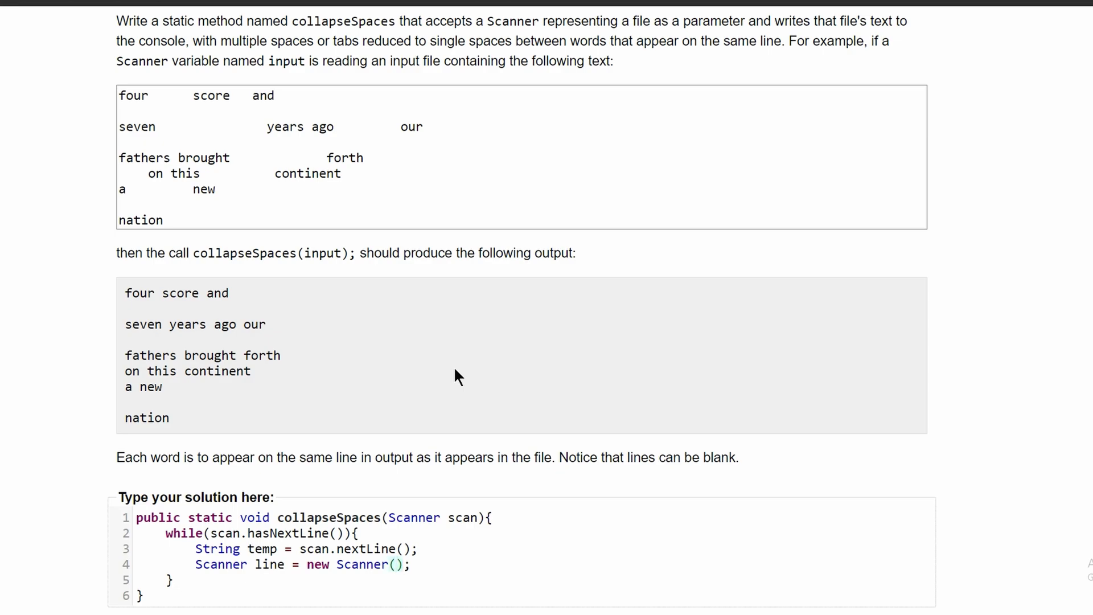
click(396, 564)
text(temp)
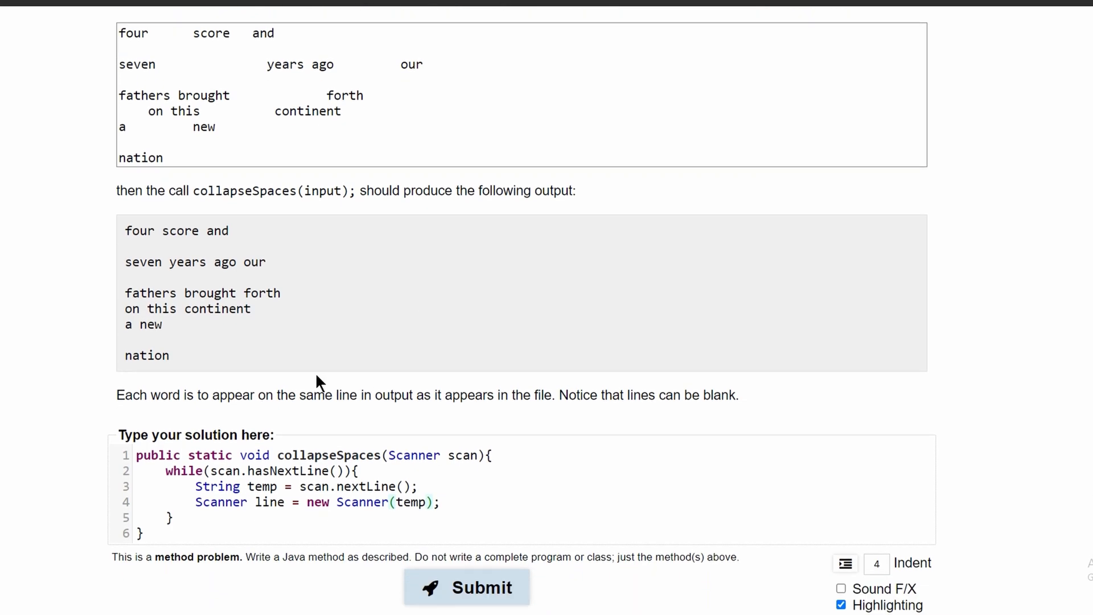
drag(118, 33, 265, 33)
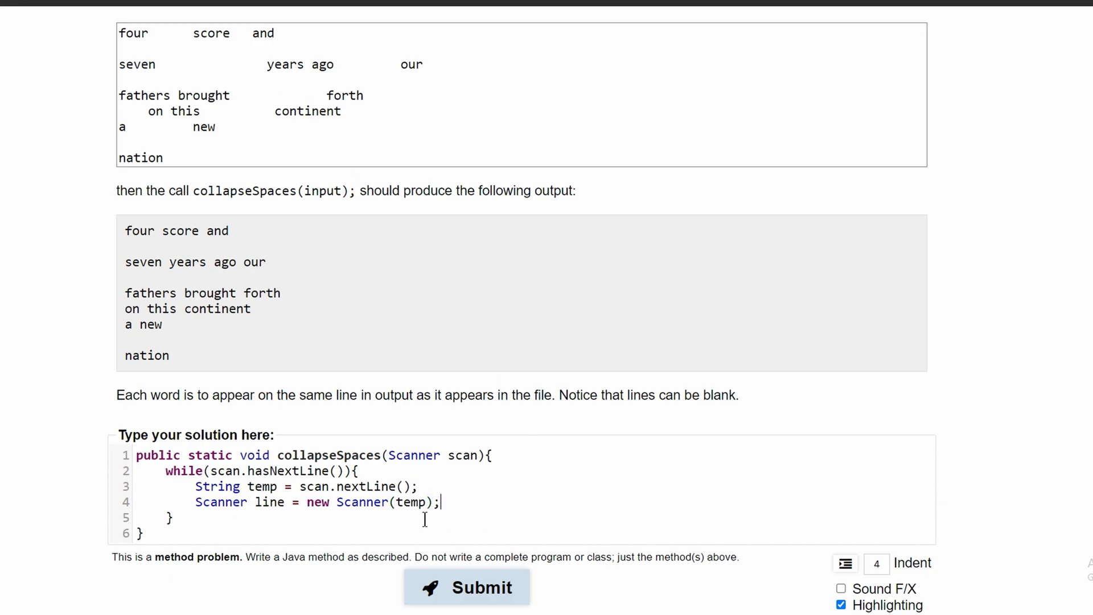
mouse_move(496, 515)
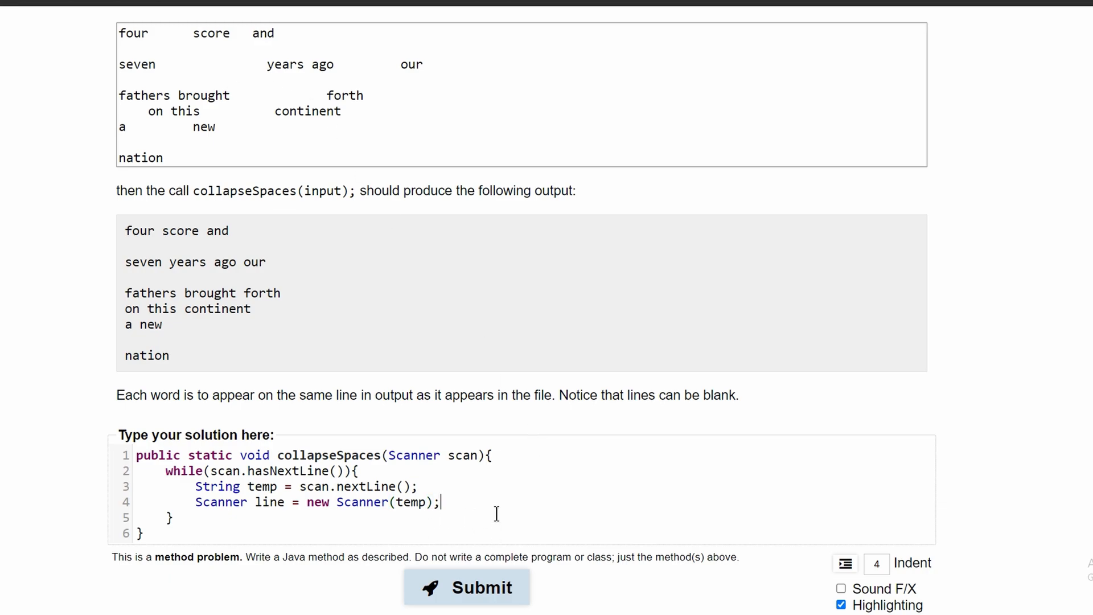
- Add an inner while(line.hasNext()) loop and begin a System.out call in its body
text(while())
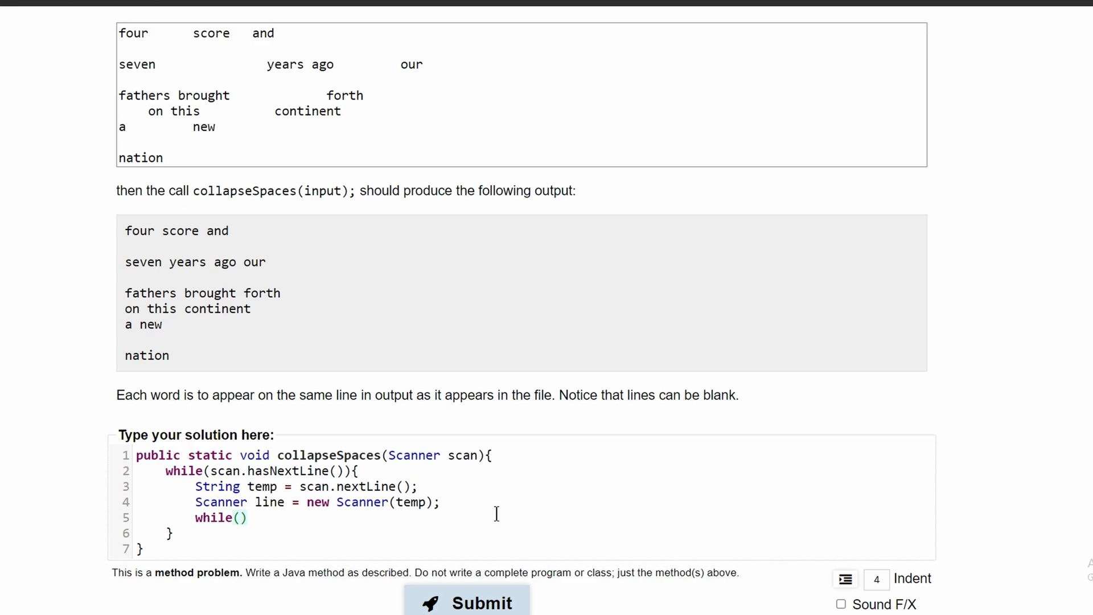
text(line.ha)
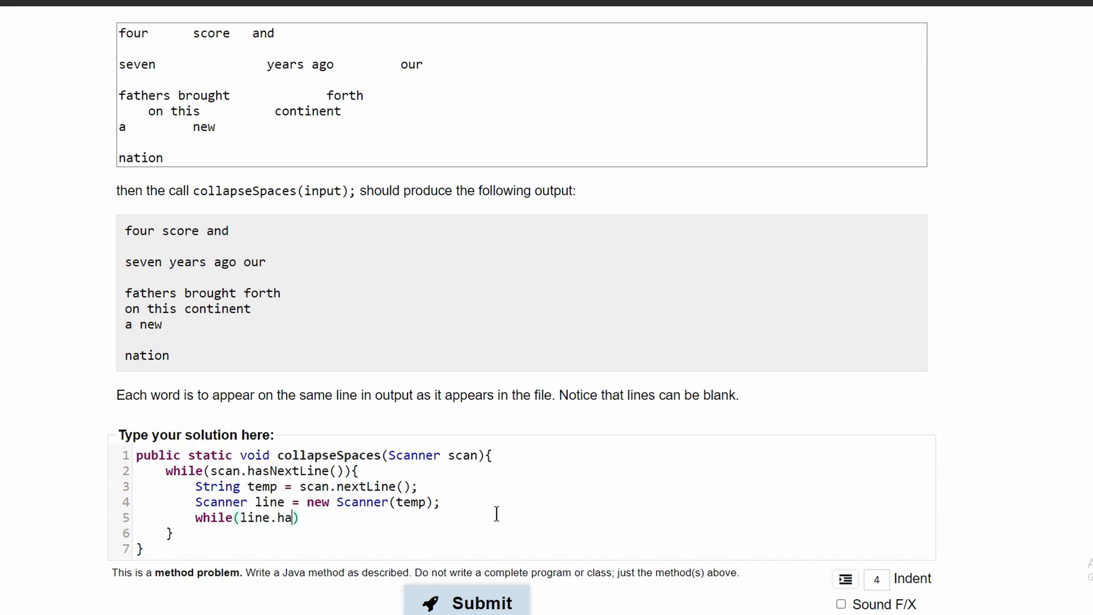
text(sNext())
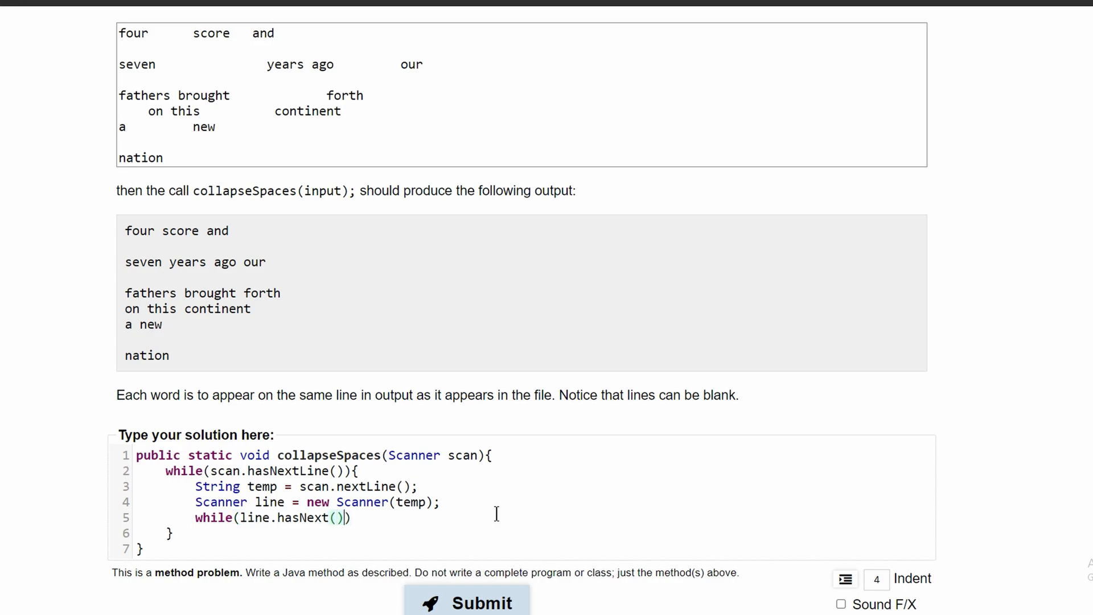
text(;)
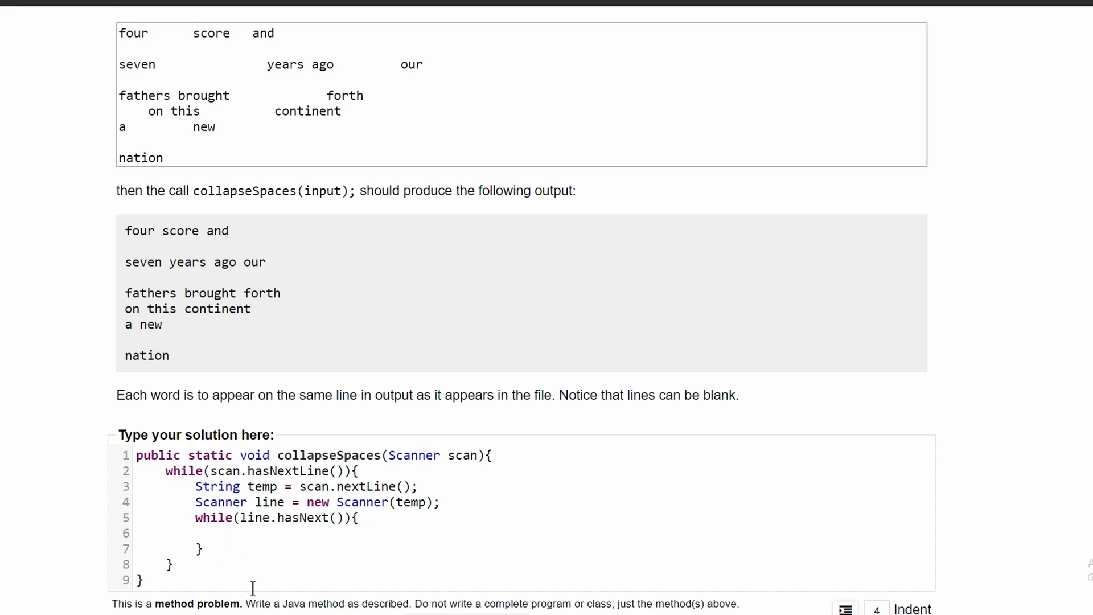
text(System.out.printl)
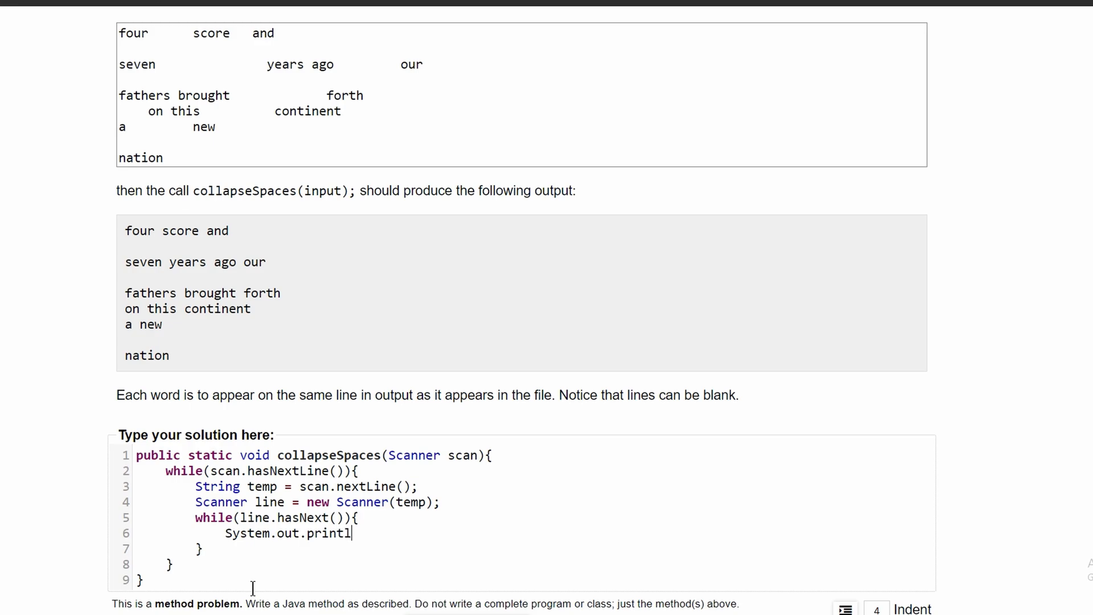
- Make the inner loop body System.out.print(line.next() + " ");
key(Backspace)
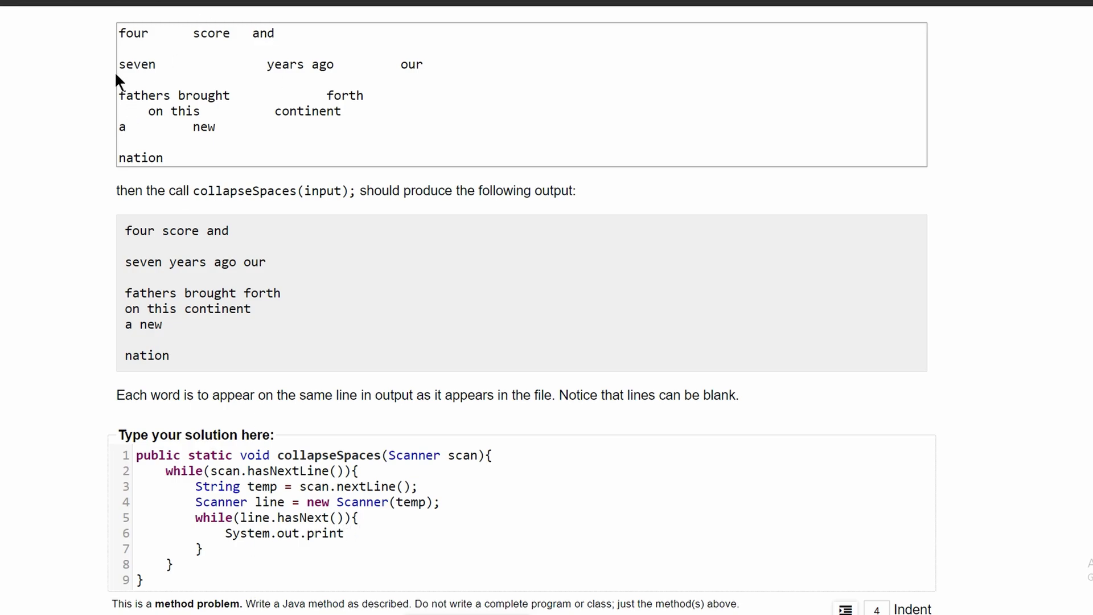
double_click(224, 33)
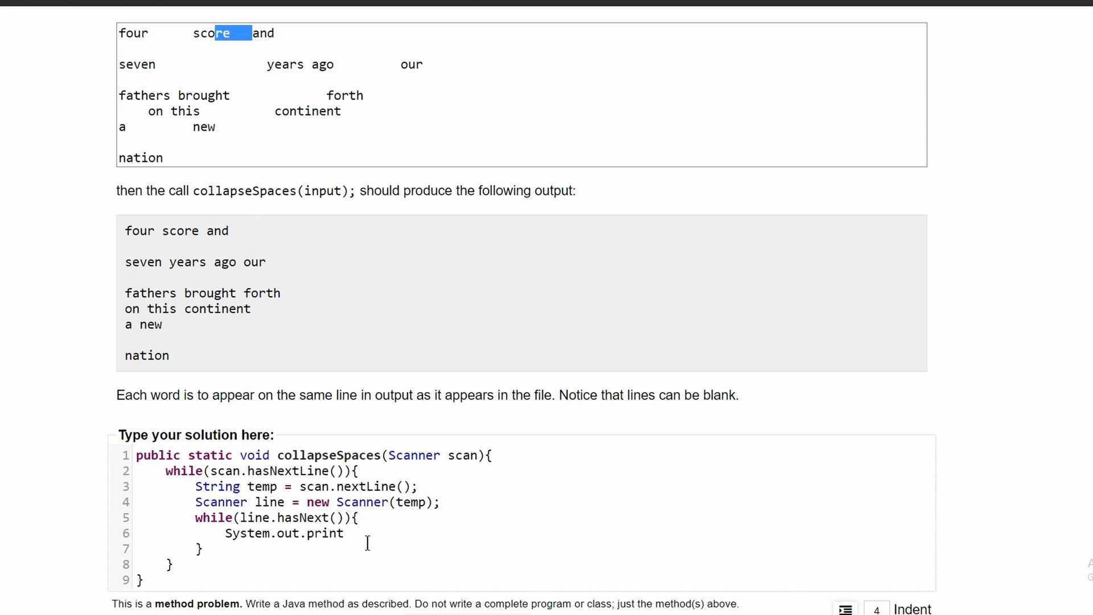
text(())
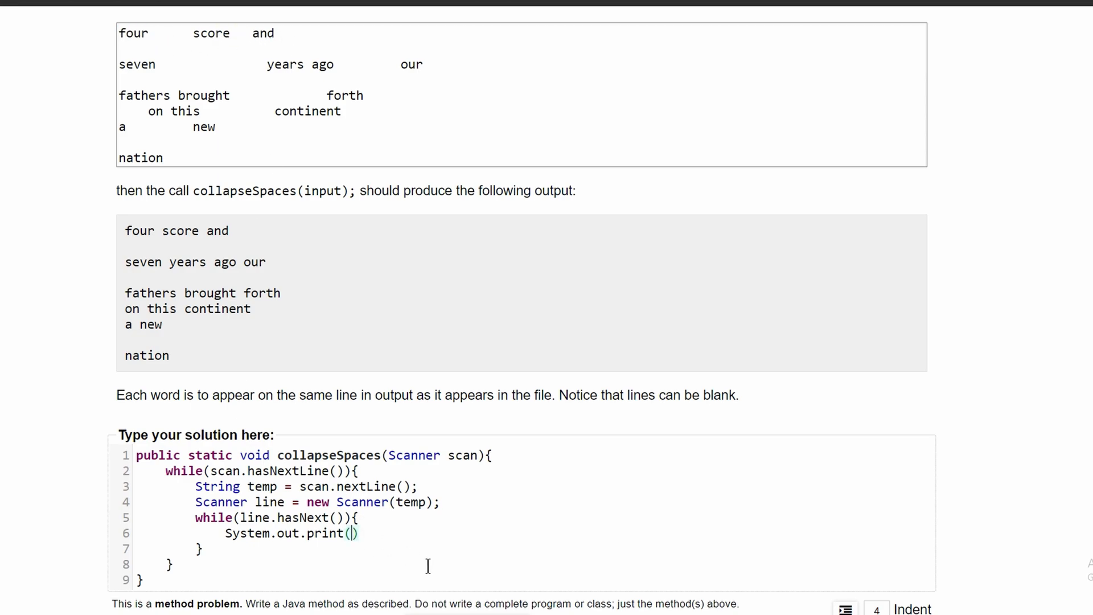
text(line)
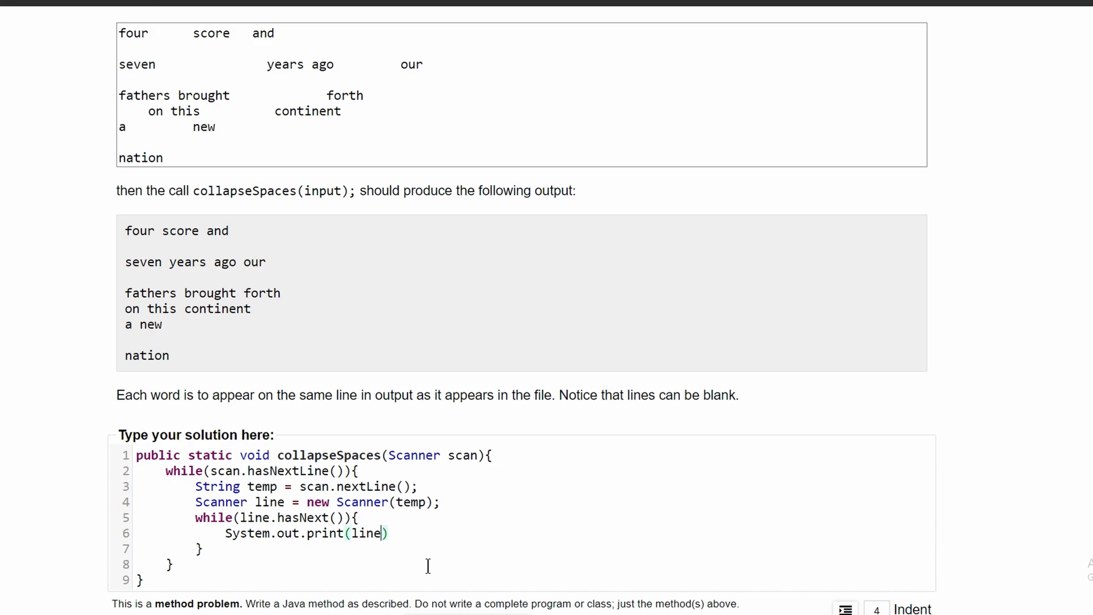
text(.)
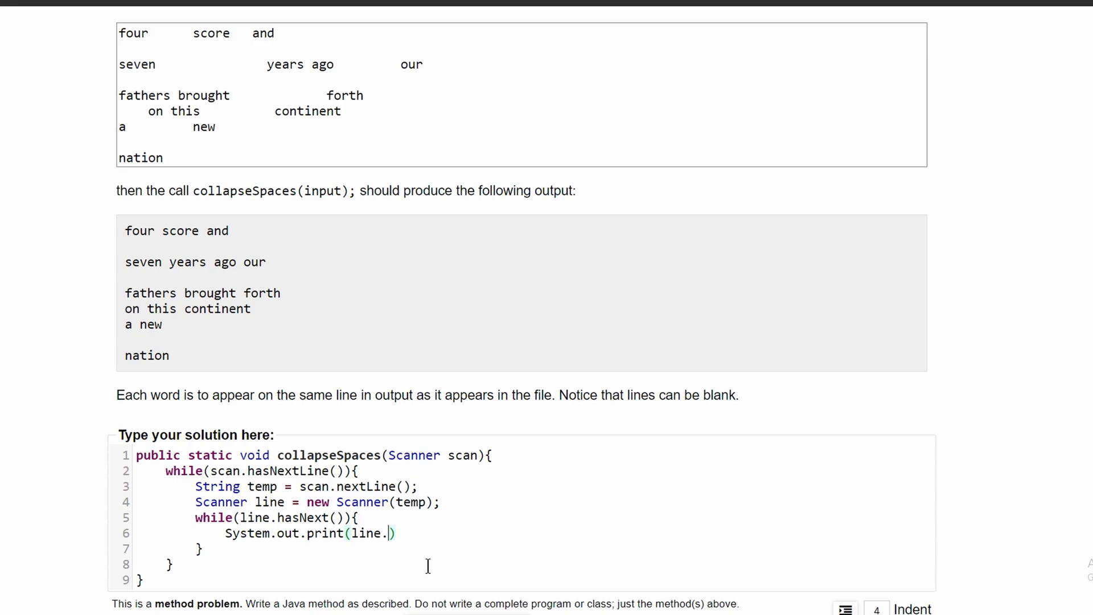
text(next())
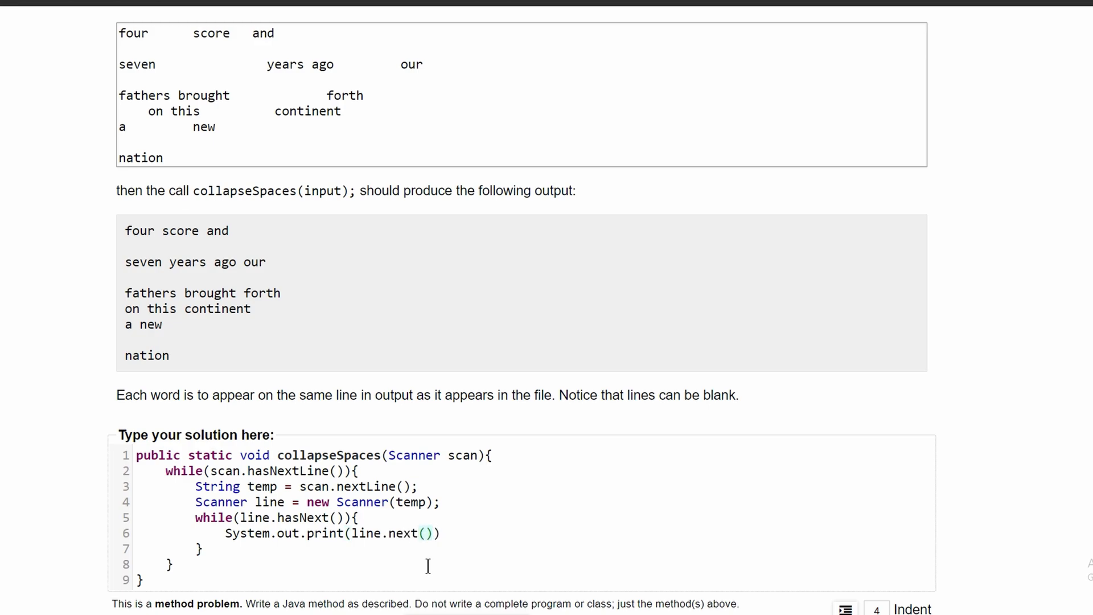
text(+ " ")
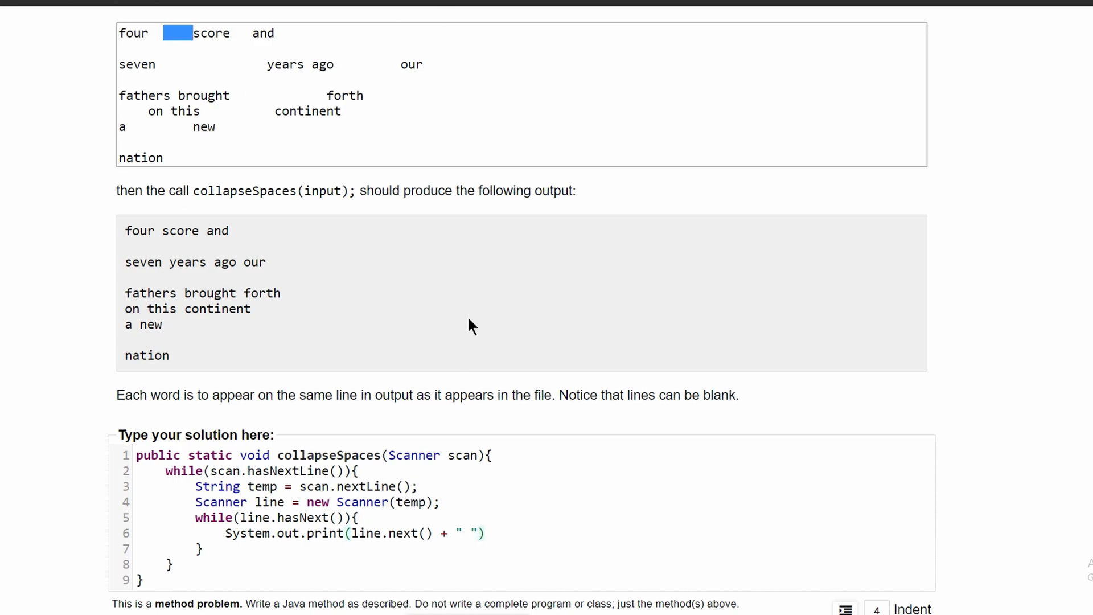
text(;)
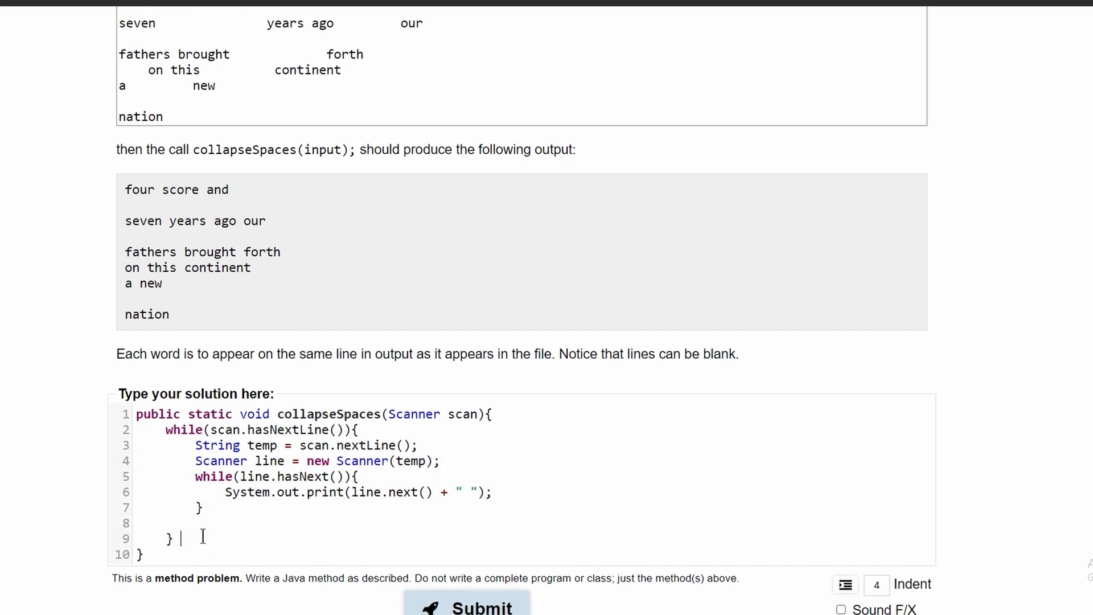
- Add System.out.println(); after the inner loop and submit the solution
text(System.out.println();)
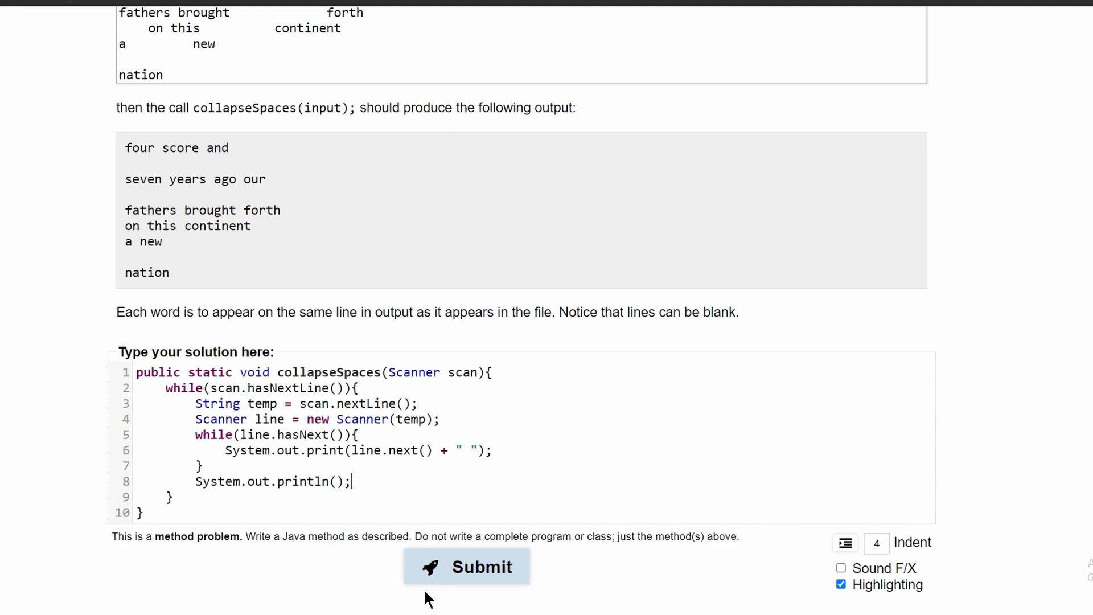
click(466, 566)
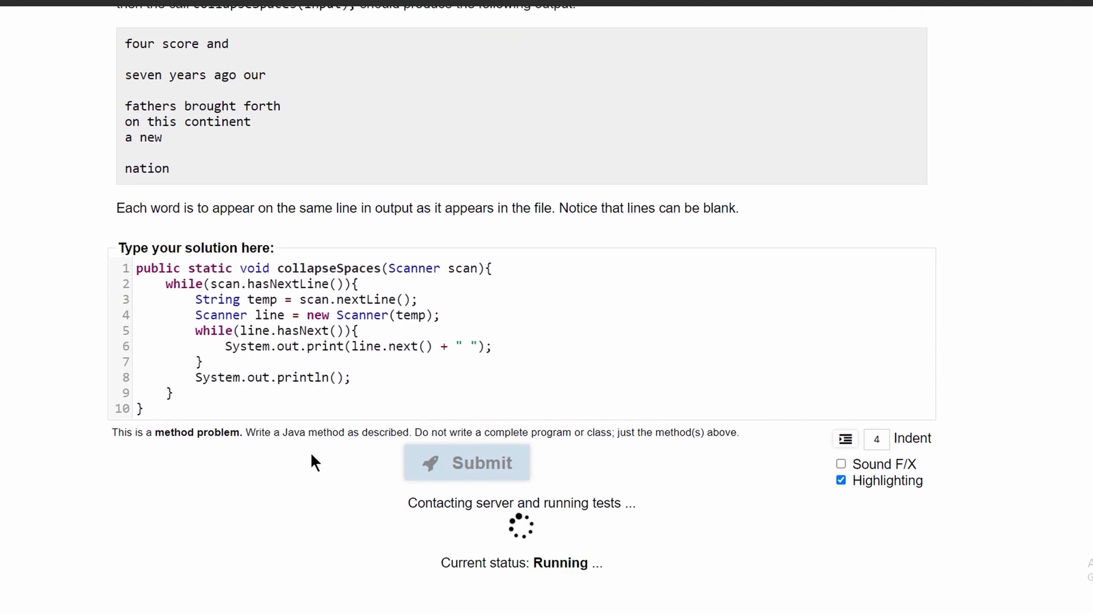